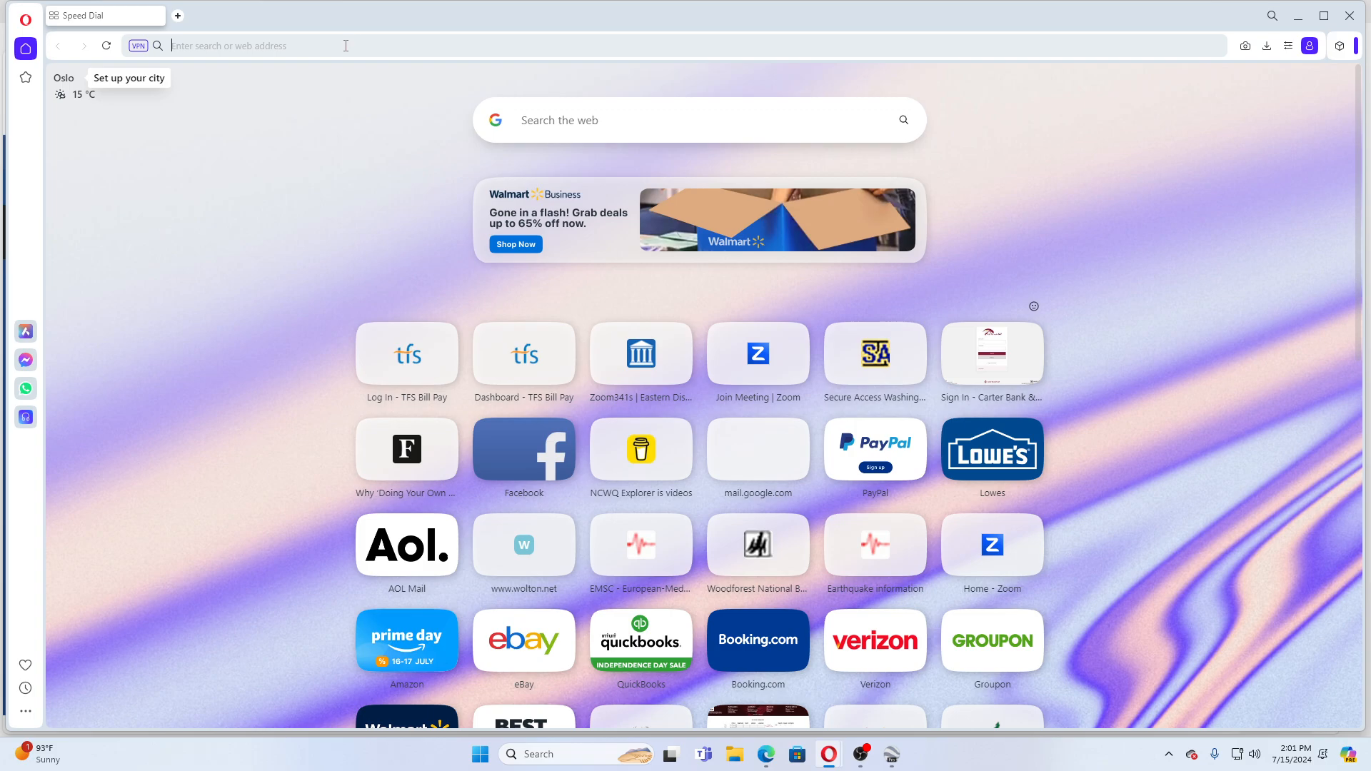
# - Open EMSC's latest earthquakes table and scroll to the bold M5.8 Samoa Islands Region quake
pyautogui.click(640, 542)
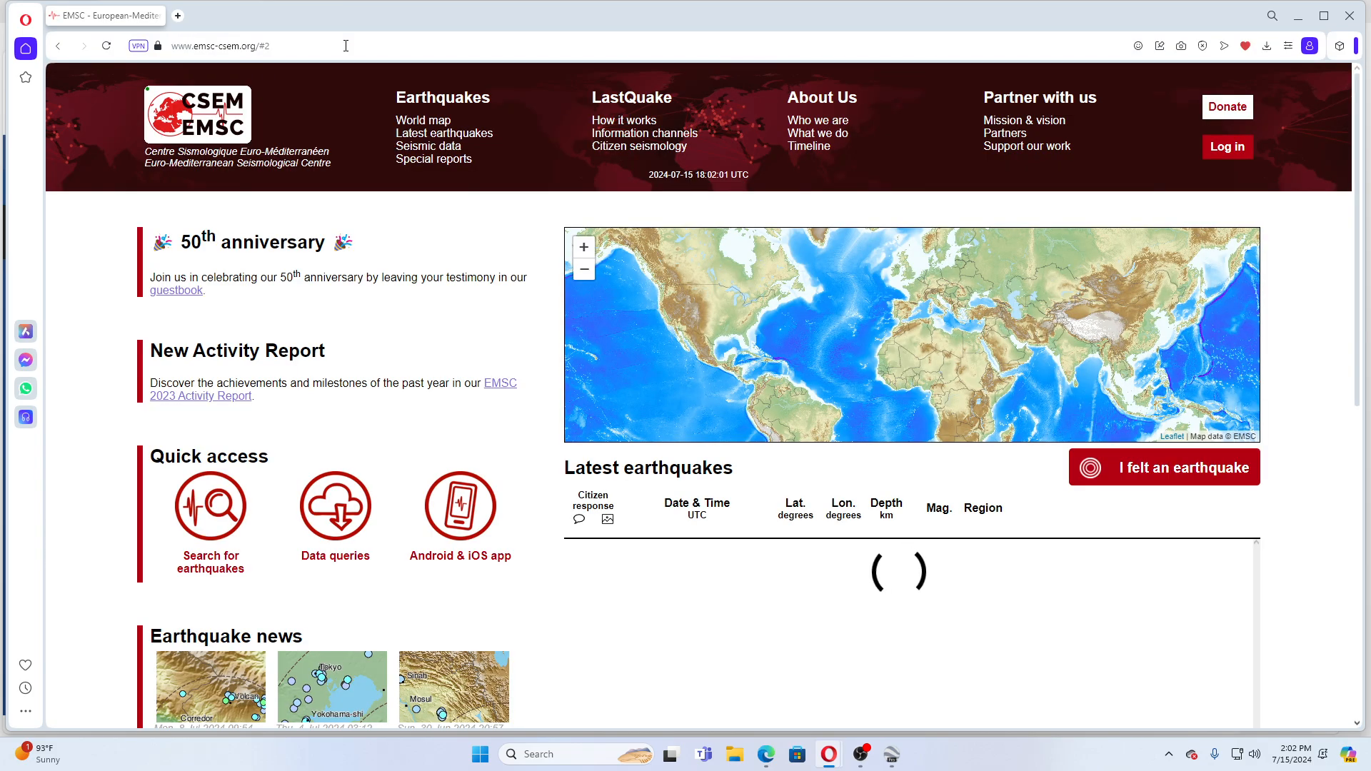
pyautogui.click(445, 133)
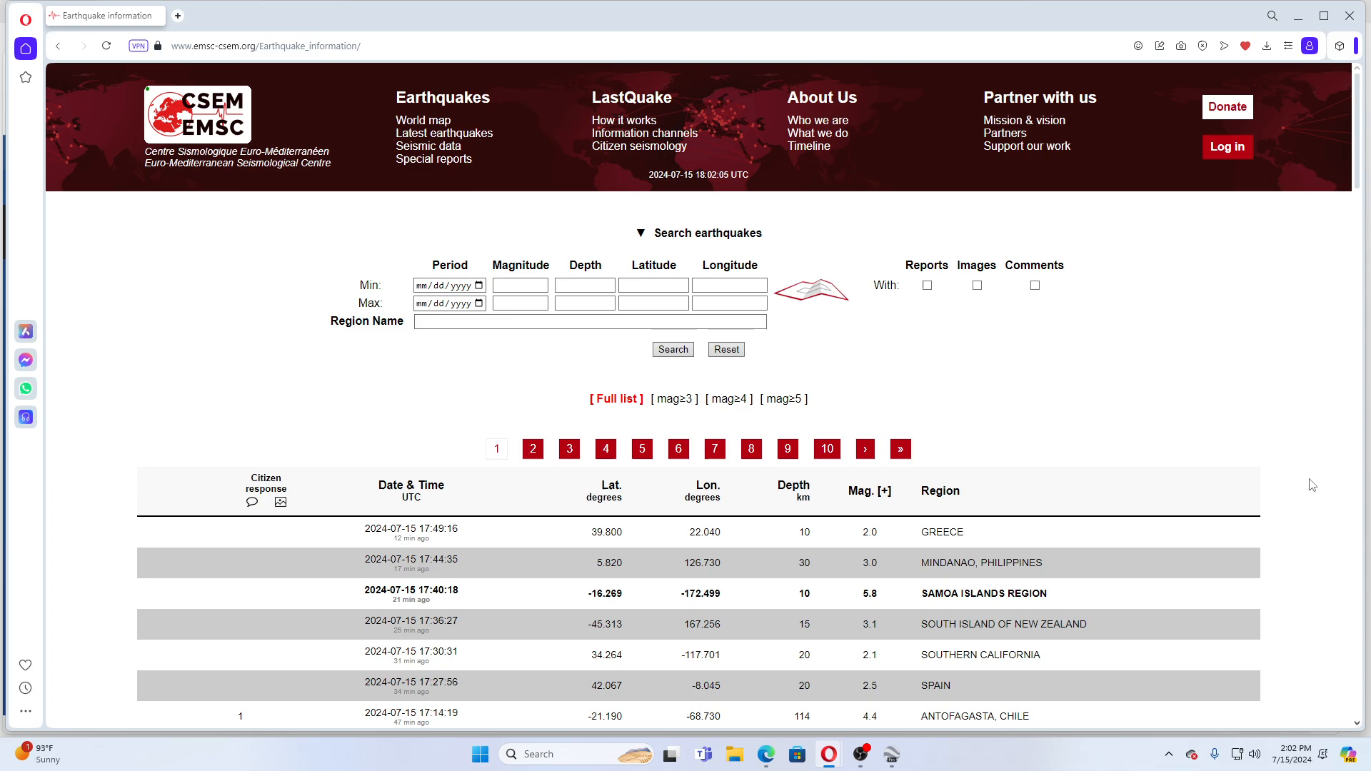
pyautogui.scroll(-3)
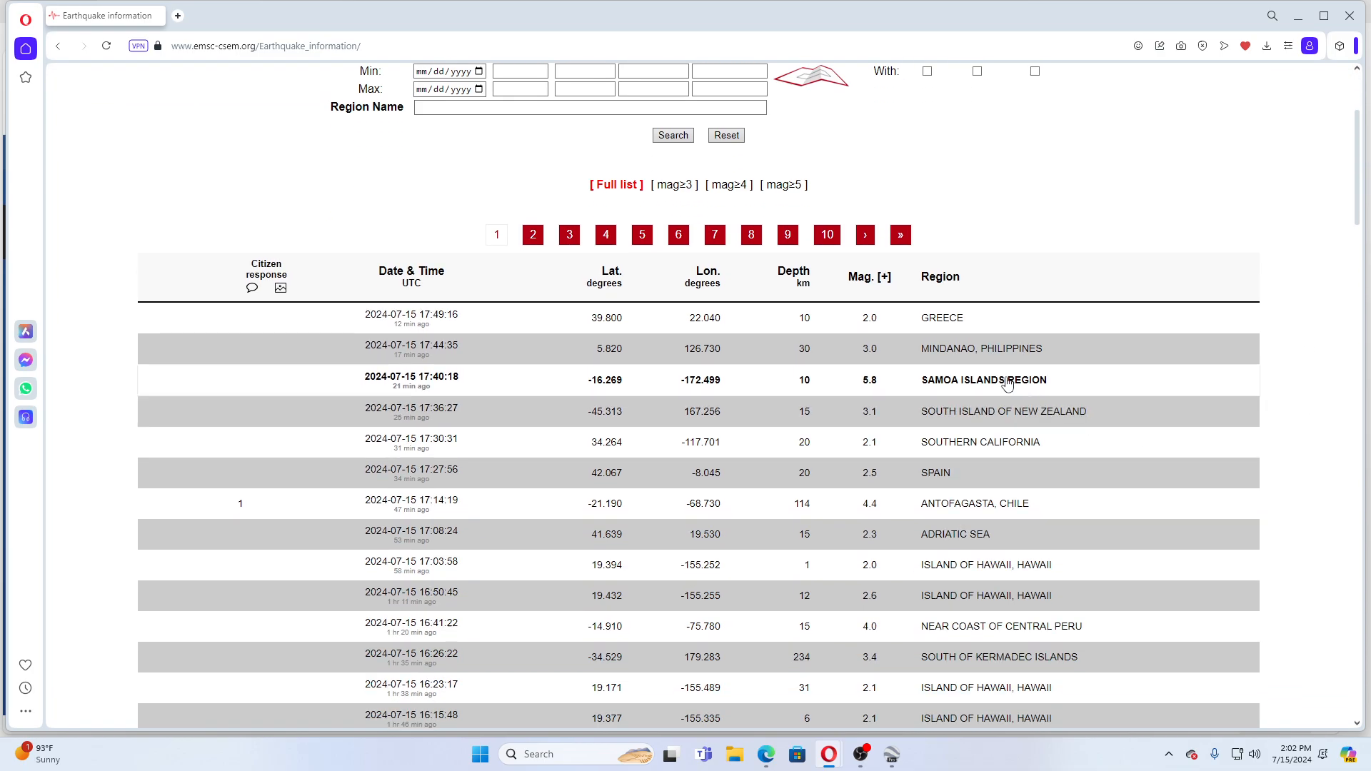
pyautogui.click(984, 379)
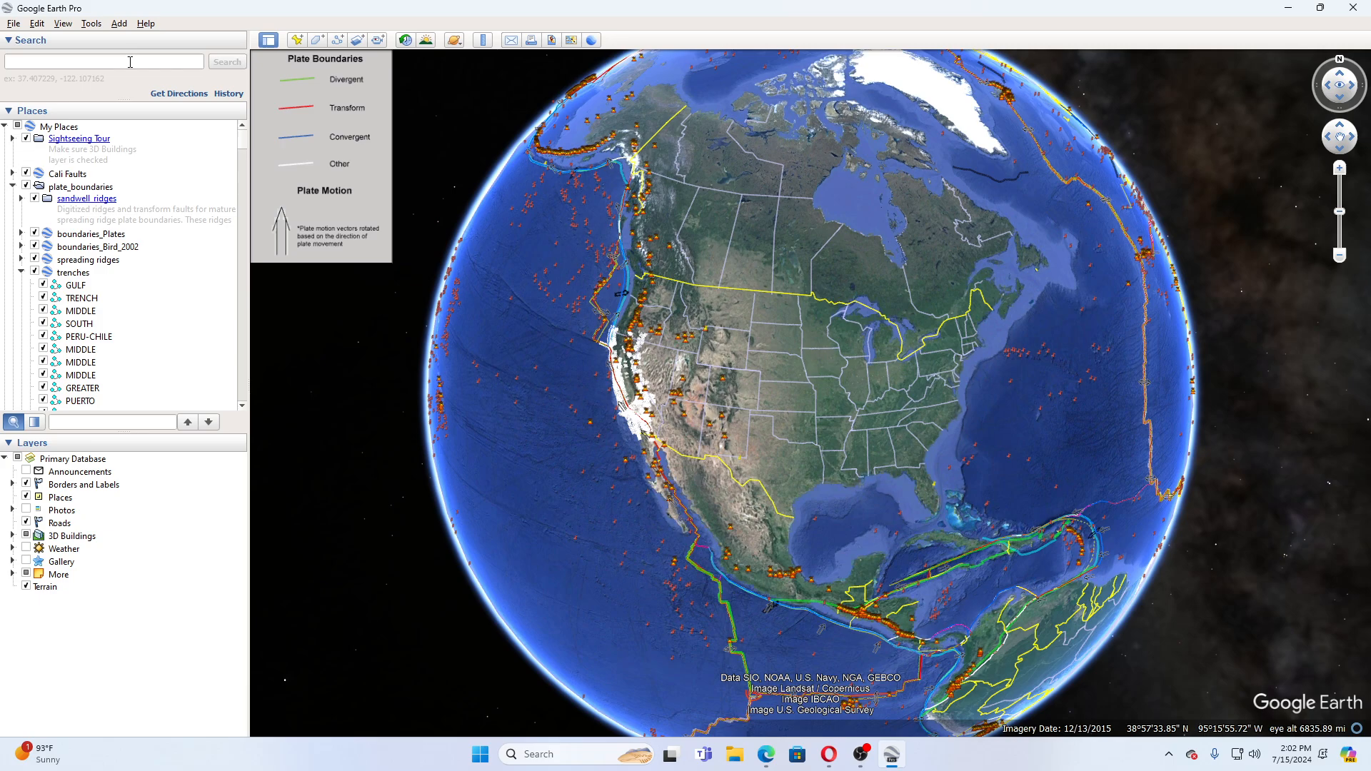
# - Search Google Earth for -16.269, -172.499 and zoom in on the placemark
pyautogui.write('-16.269 ; -72.499')
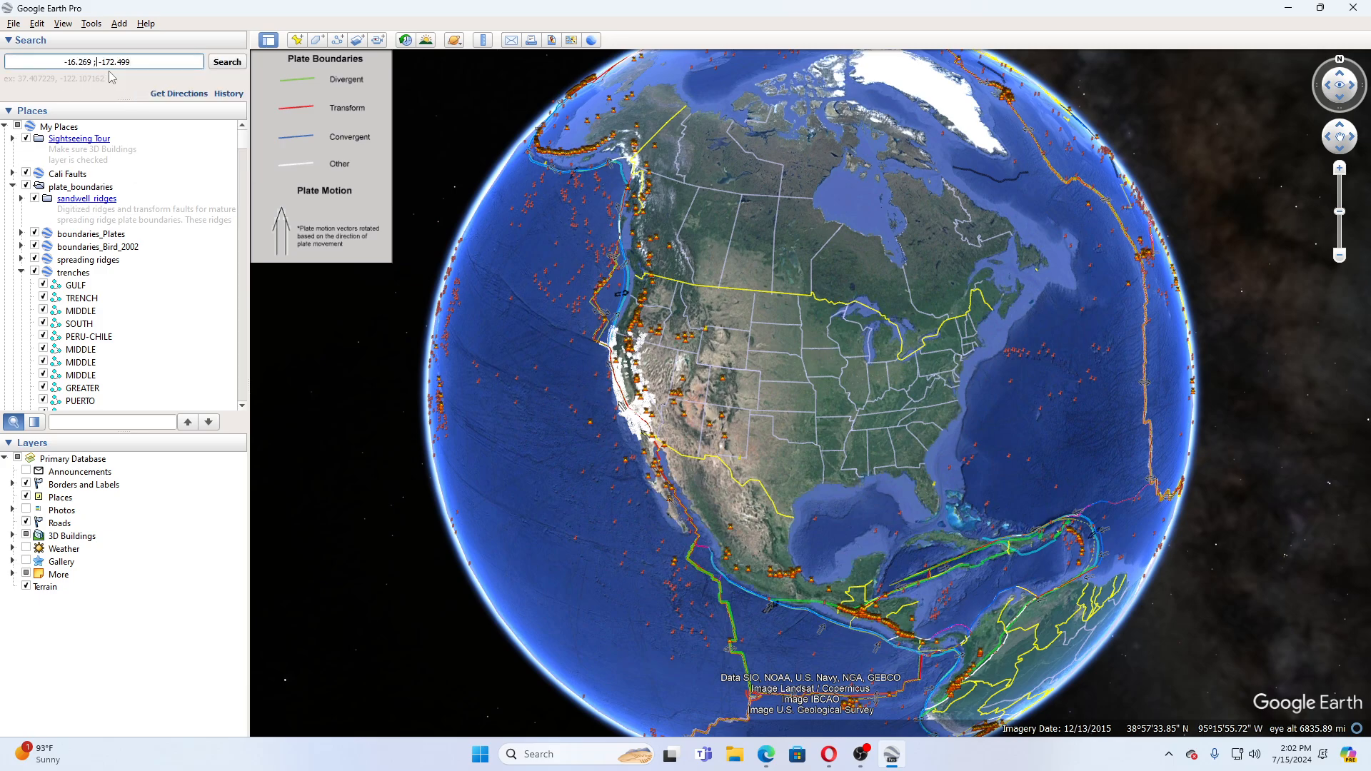
pyautogui.click(226, 62)
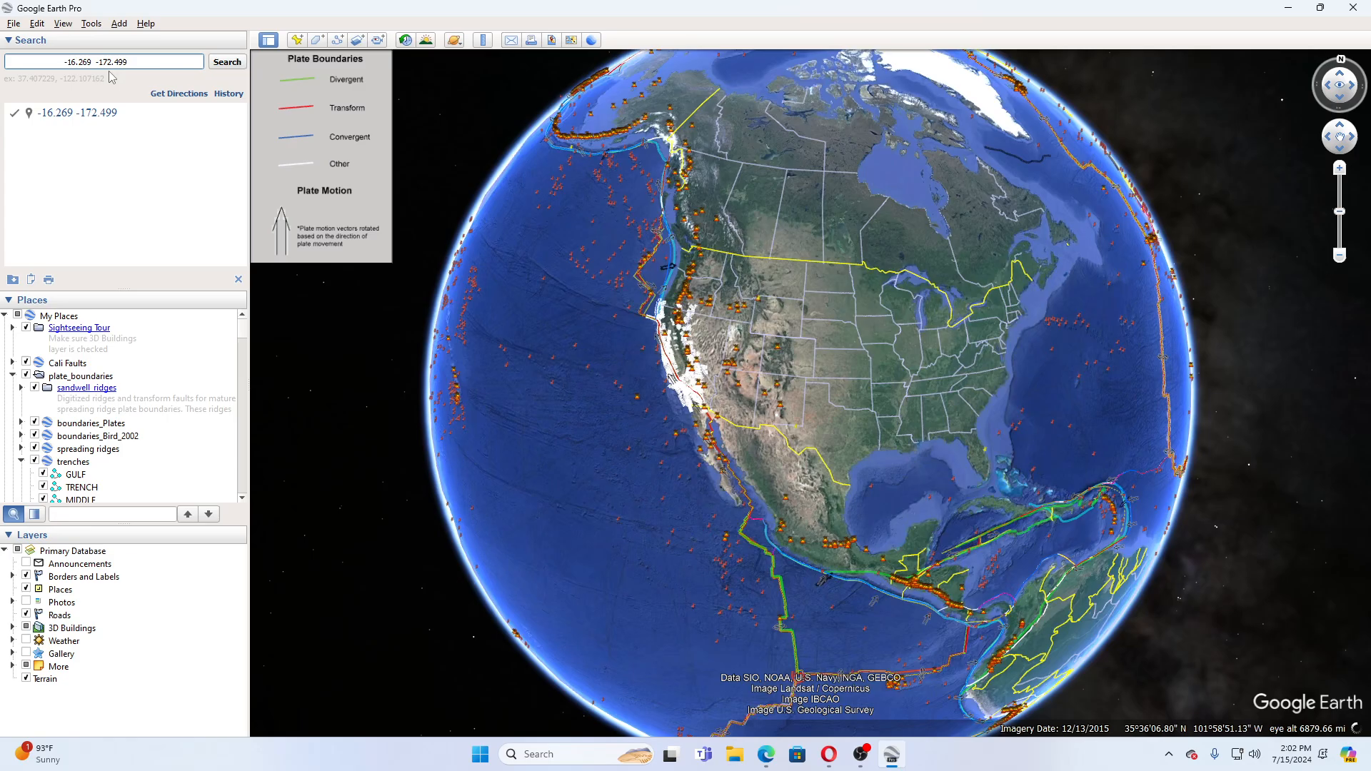
pyautogui.scroll(-3)
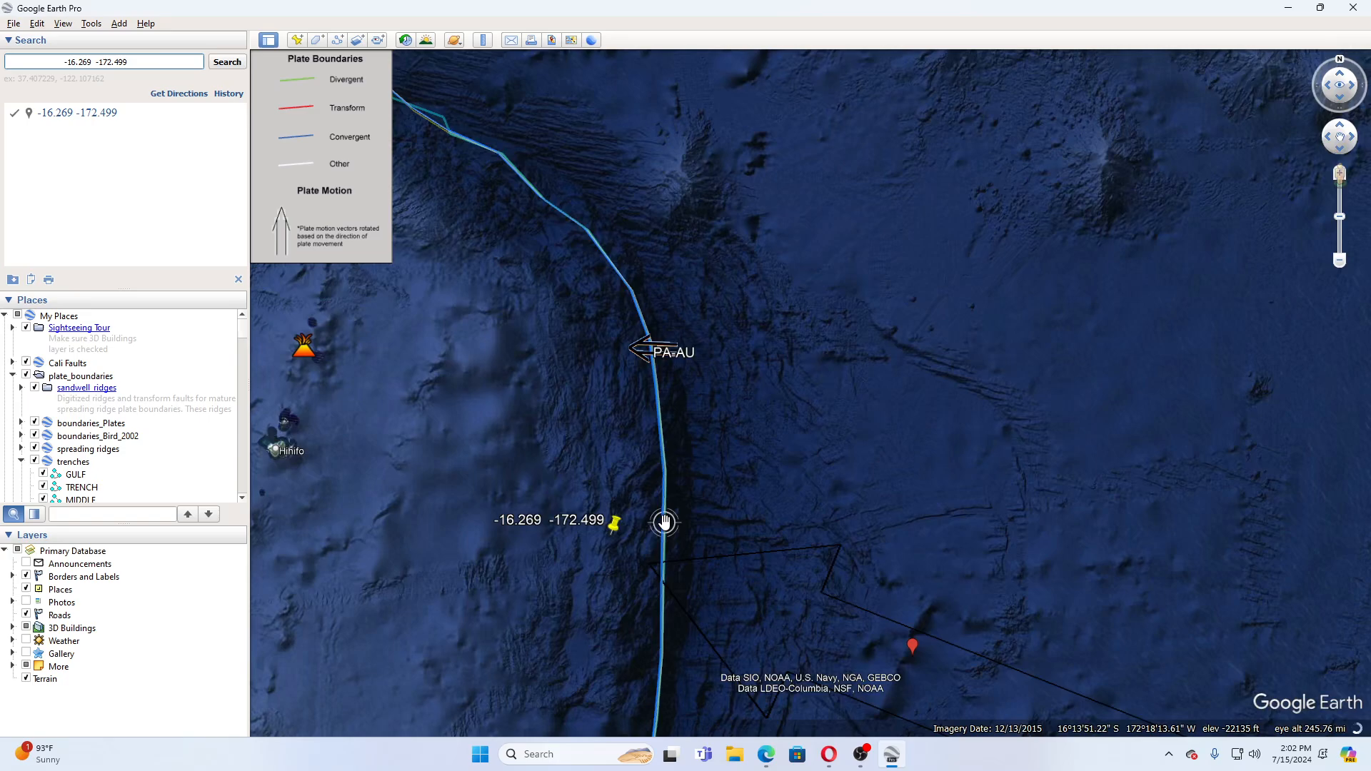
# - Inspect the nearby Curacoa submarine volcano's details, close them, and zoom back out
pyautogui.click(663, 522)
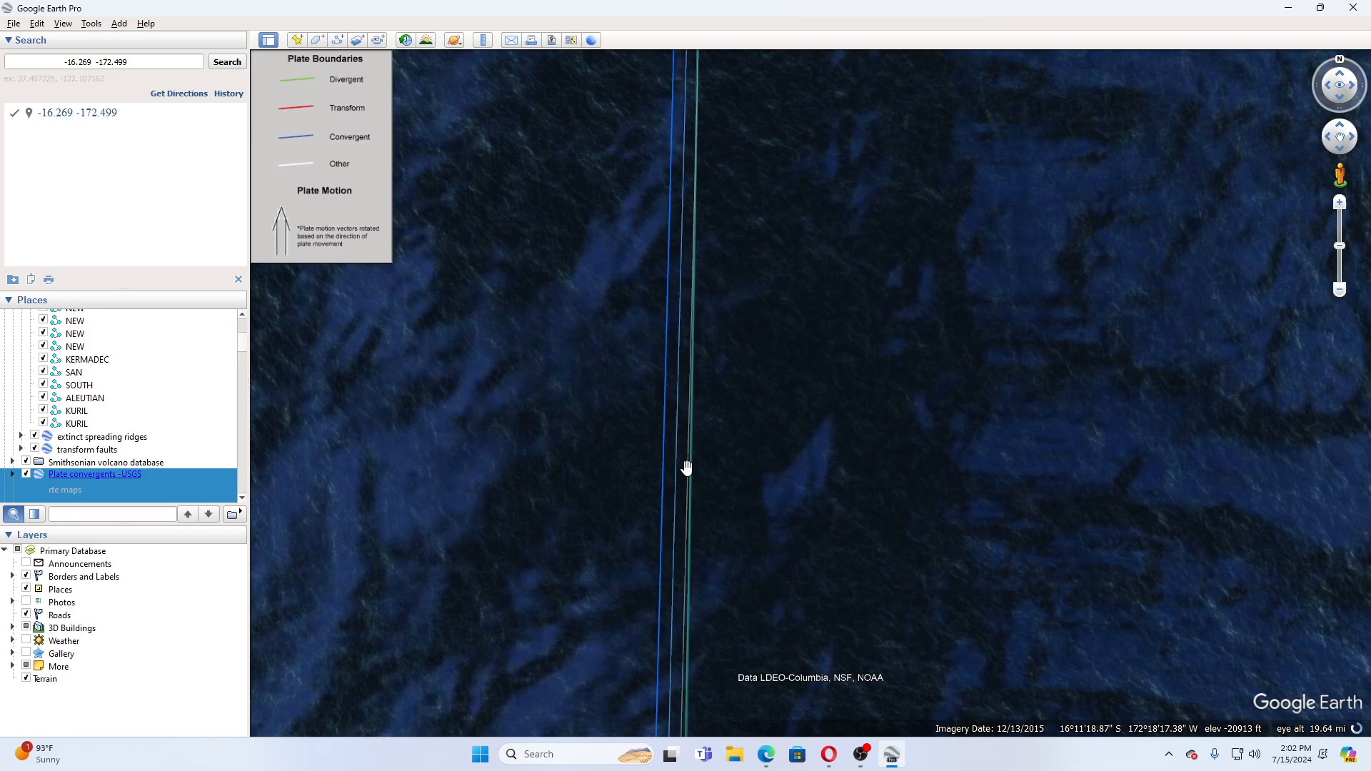
pyautogui.click(686, 468)
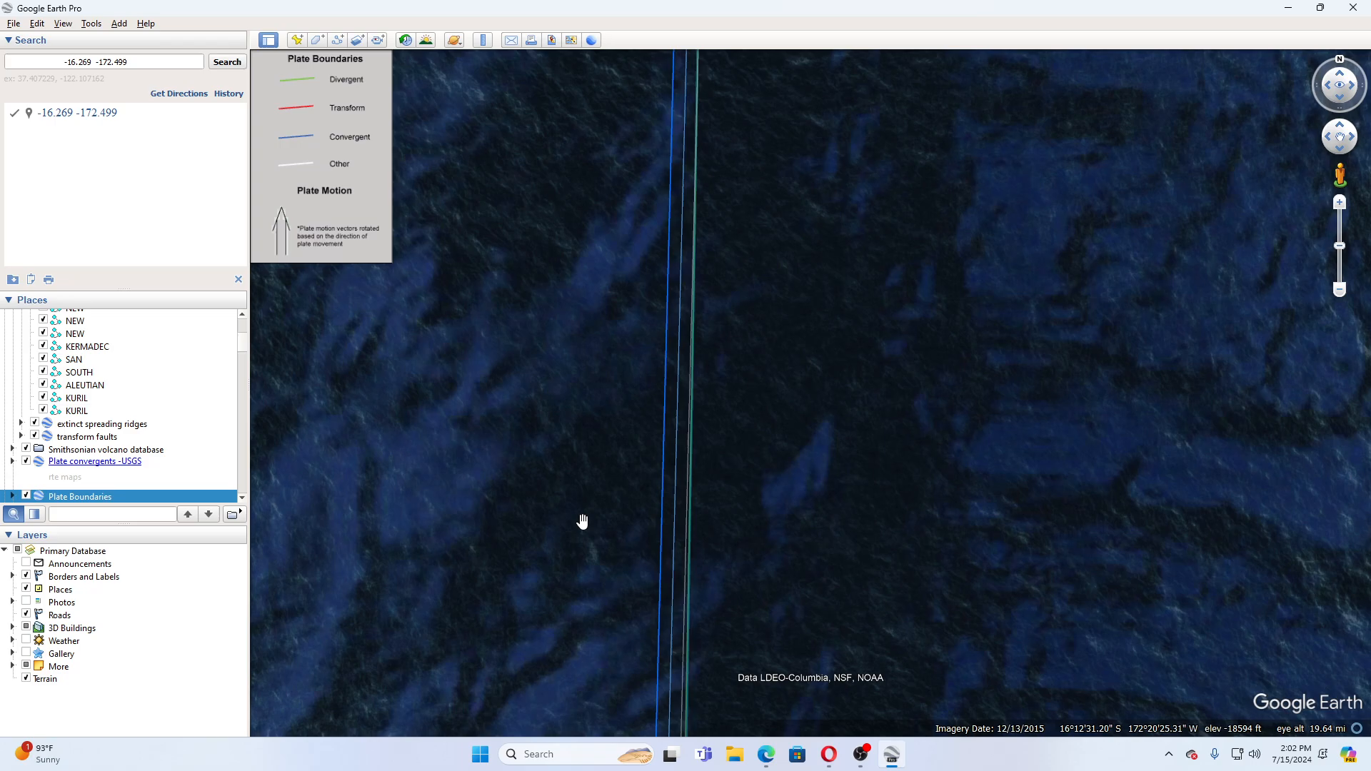
pyautogui.scroll(-3)
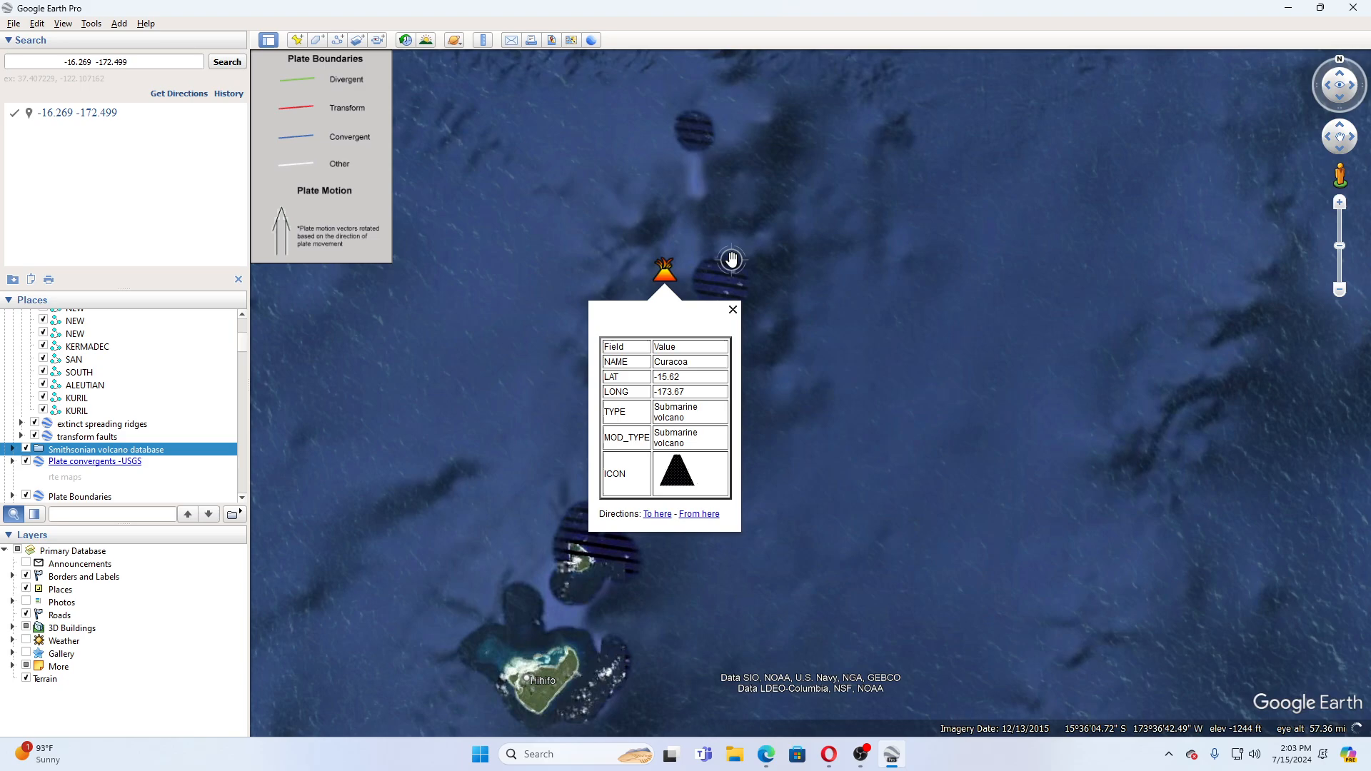
pyautogui.click(732, 310)
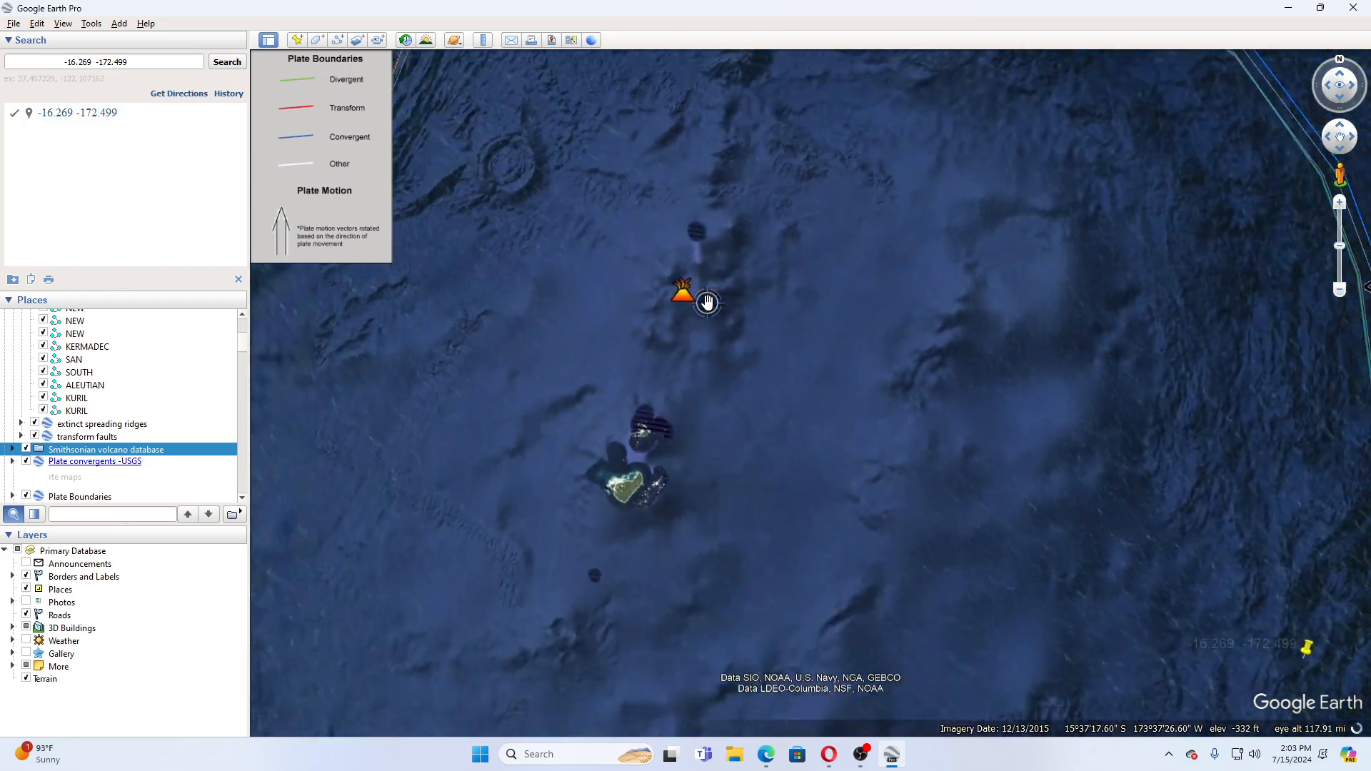
pyautogui.scroll(-3)
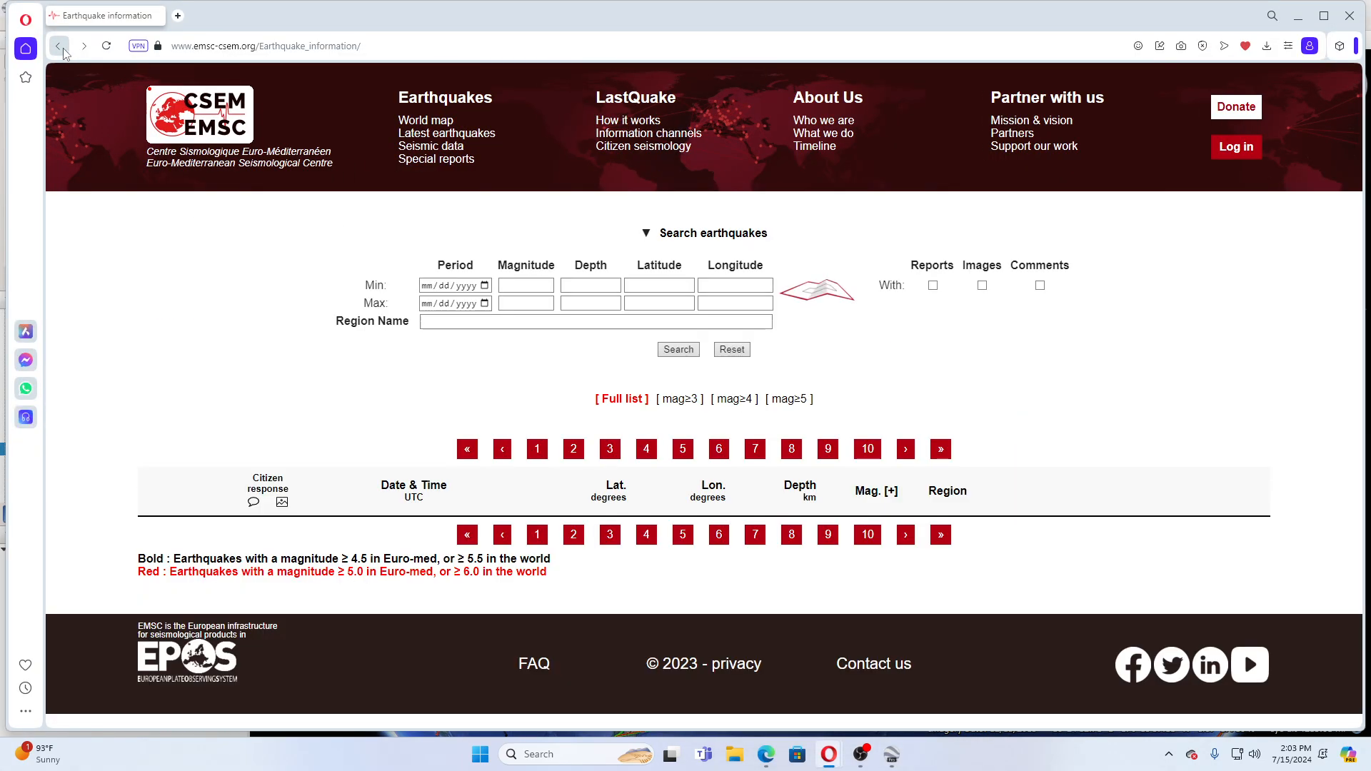
# - Reload the EMSC earthquake list and scroll past the Northern Yukon Territory quake
pyautogui.click(58, 45)
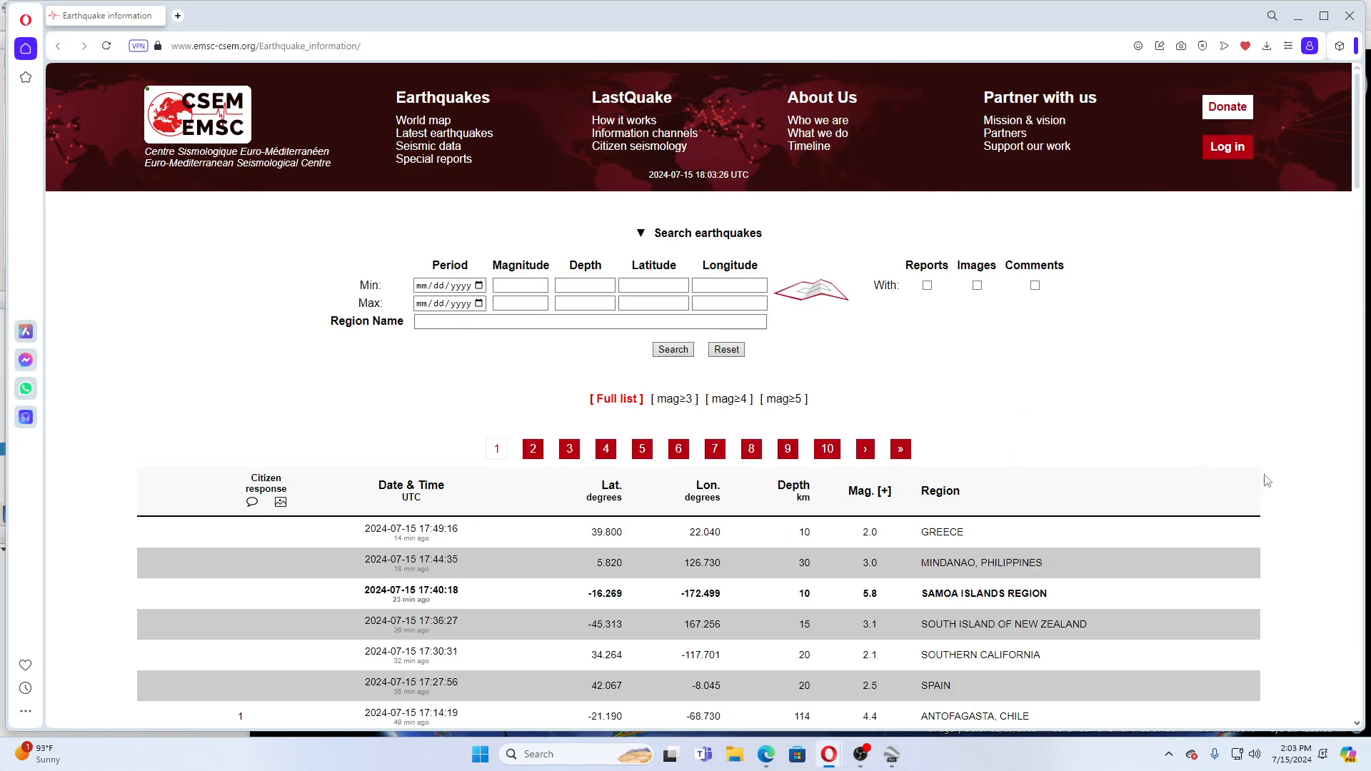
pyautogui.scroll(-3)
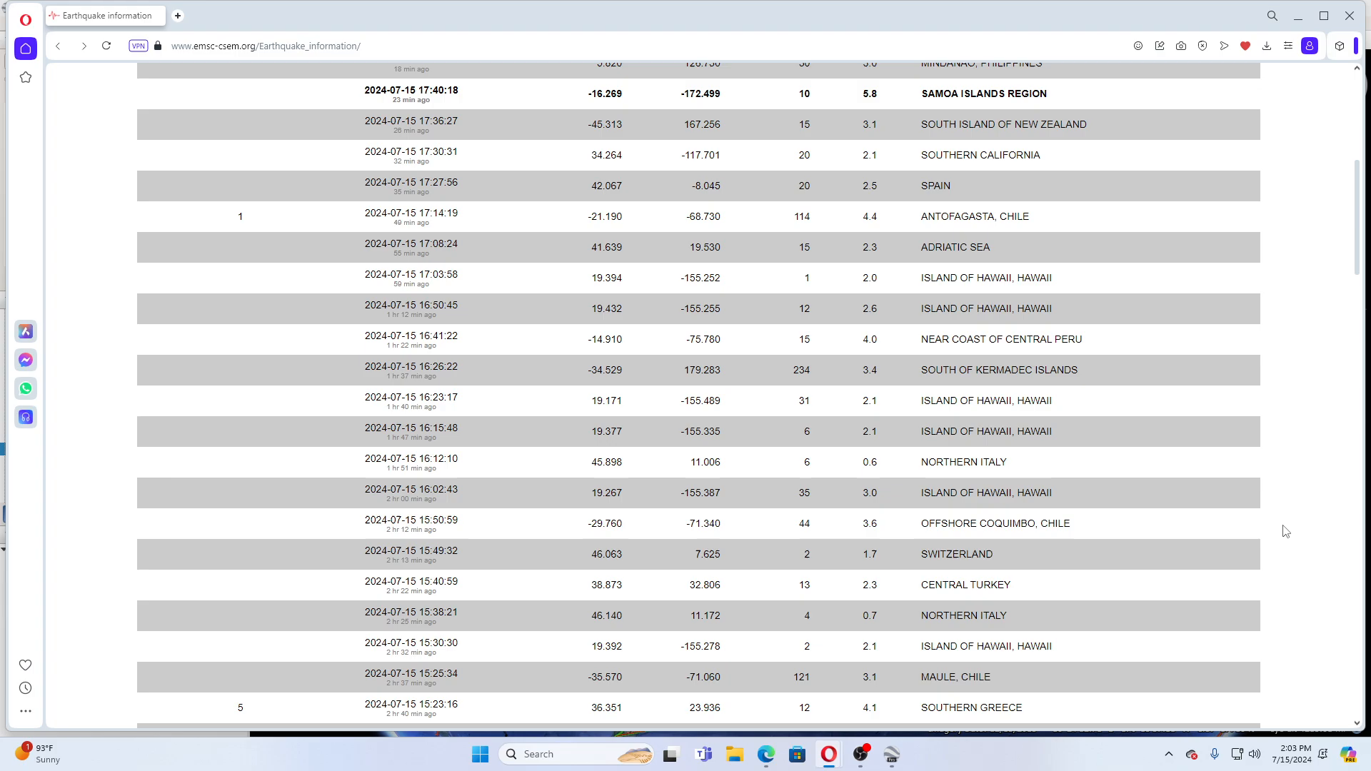
pyautogui.scroll(-3)
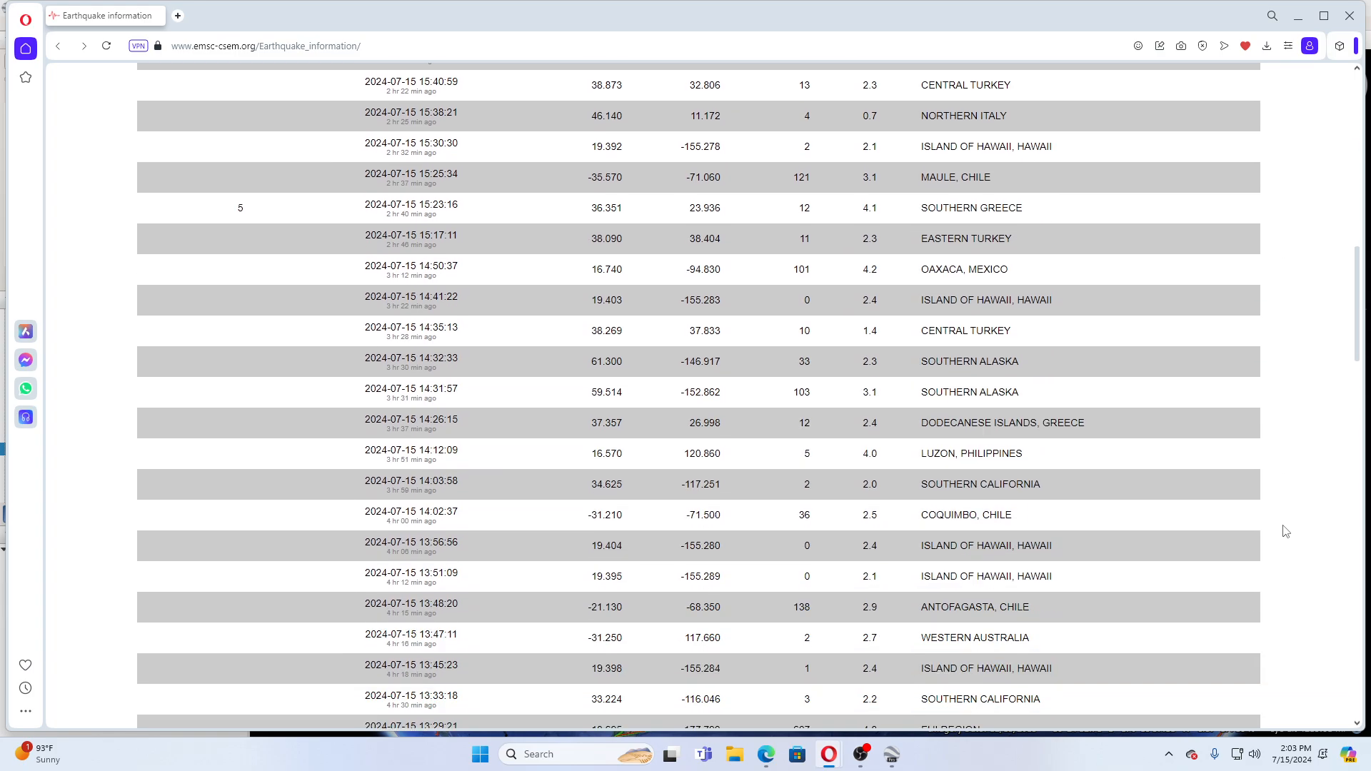
pyautogui.scroll(-3)
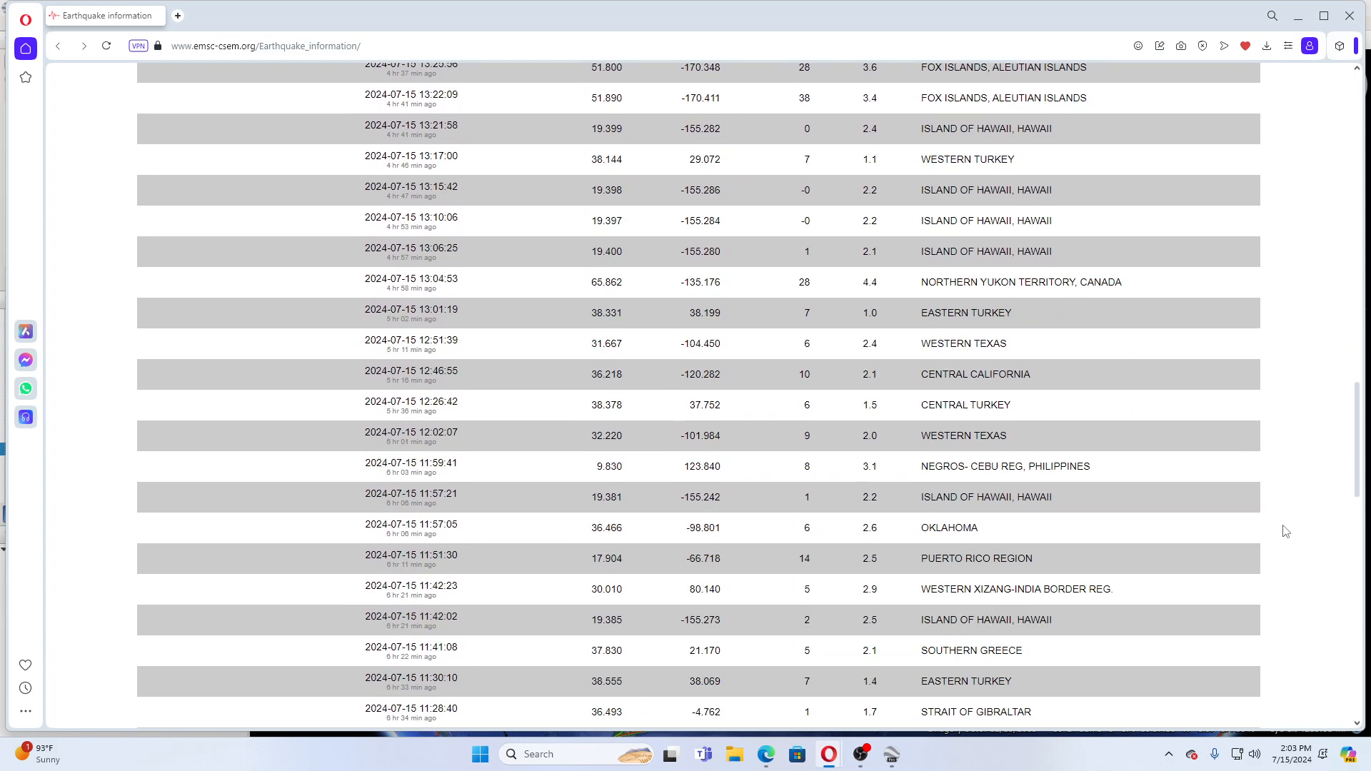
pyautogui.scroll(-3)
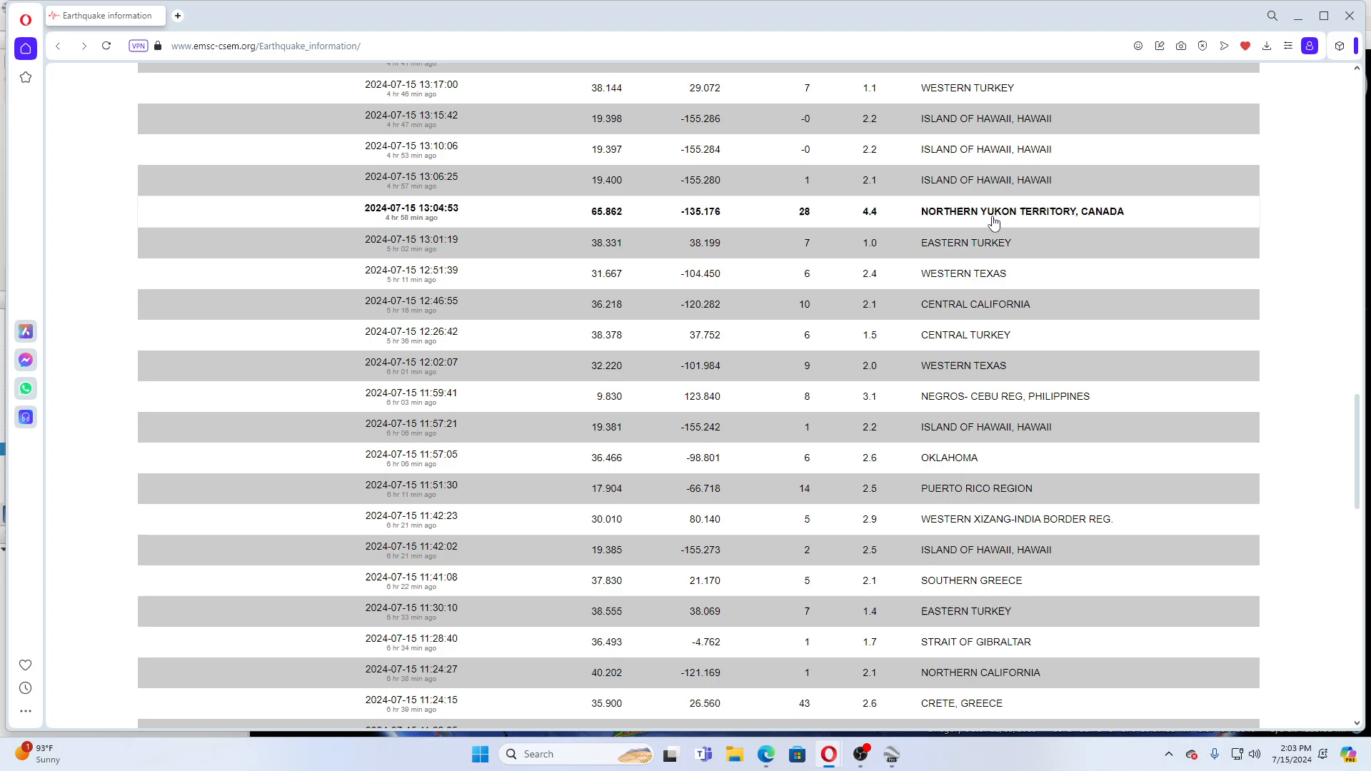
pyautogui.moveTo(1289, 464)
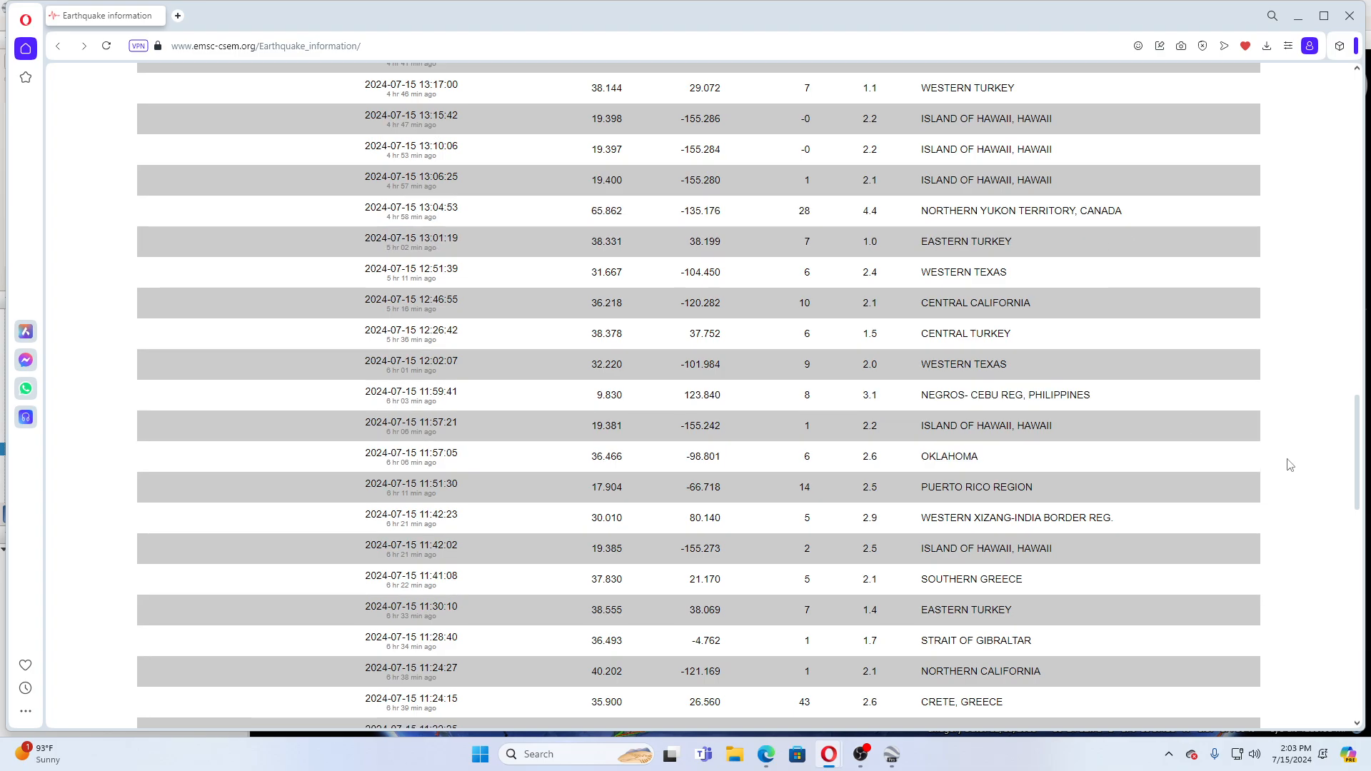
pyautogui.scroll(-3)
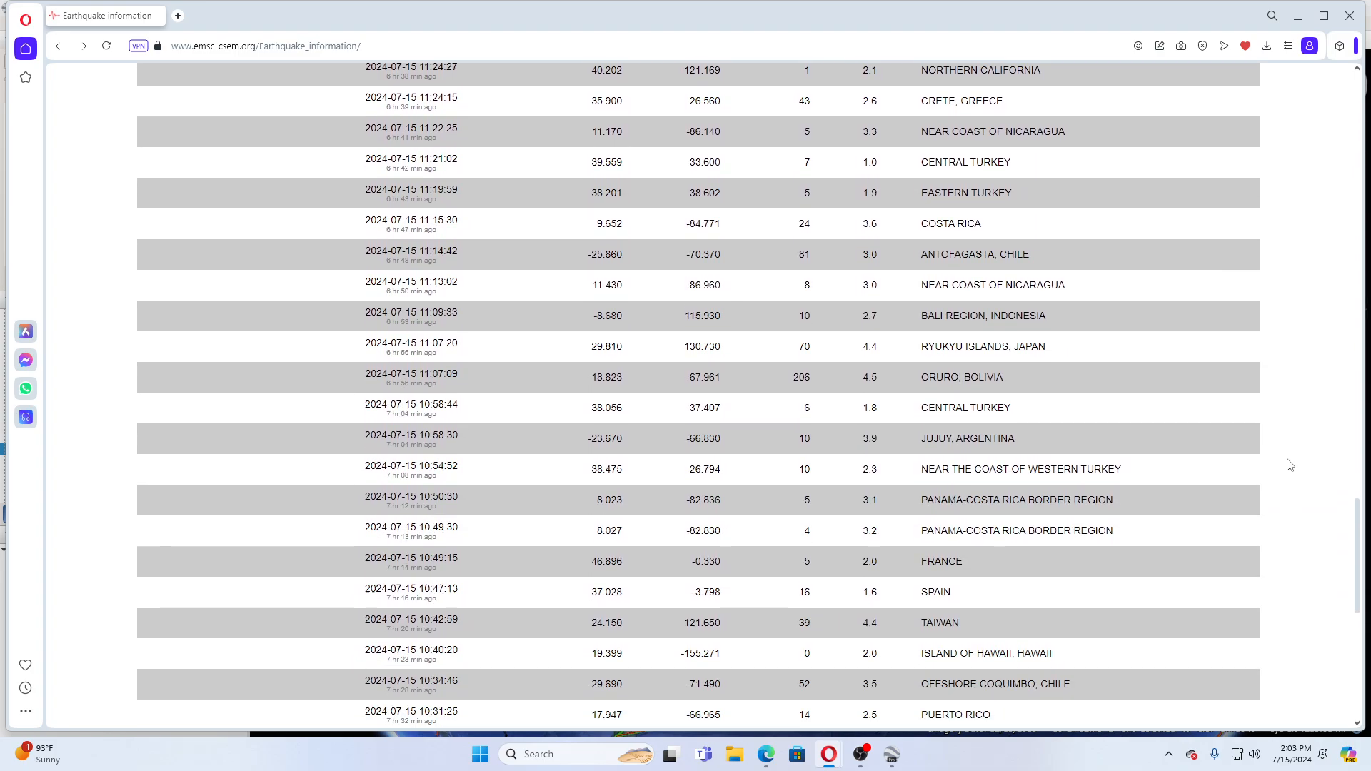
pyautogui.scroll(-3)
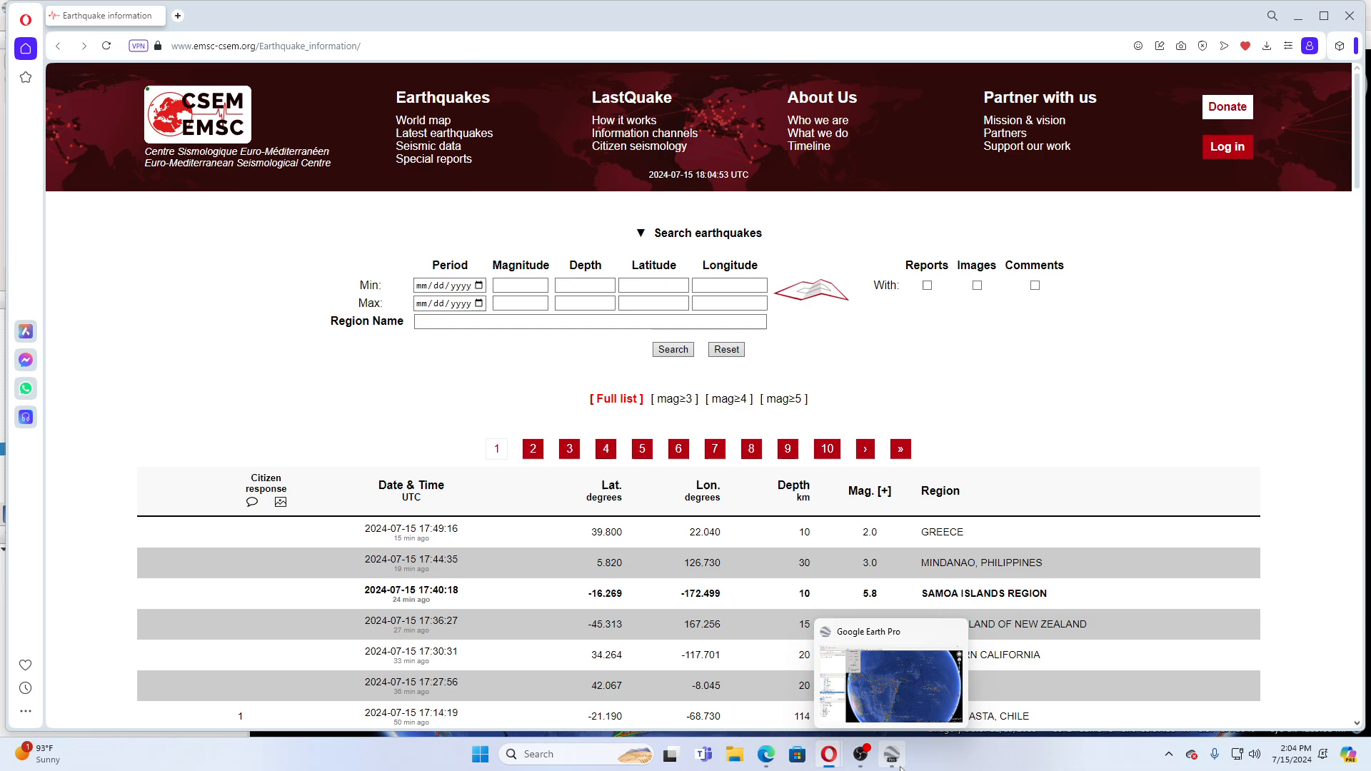
# - Switch to Google Earth Pro and pan across the Pacific toward Endeavour Seamount
pyautogui.click(889, 754)
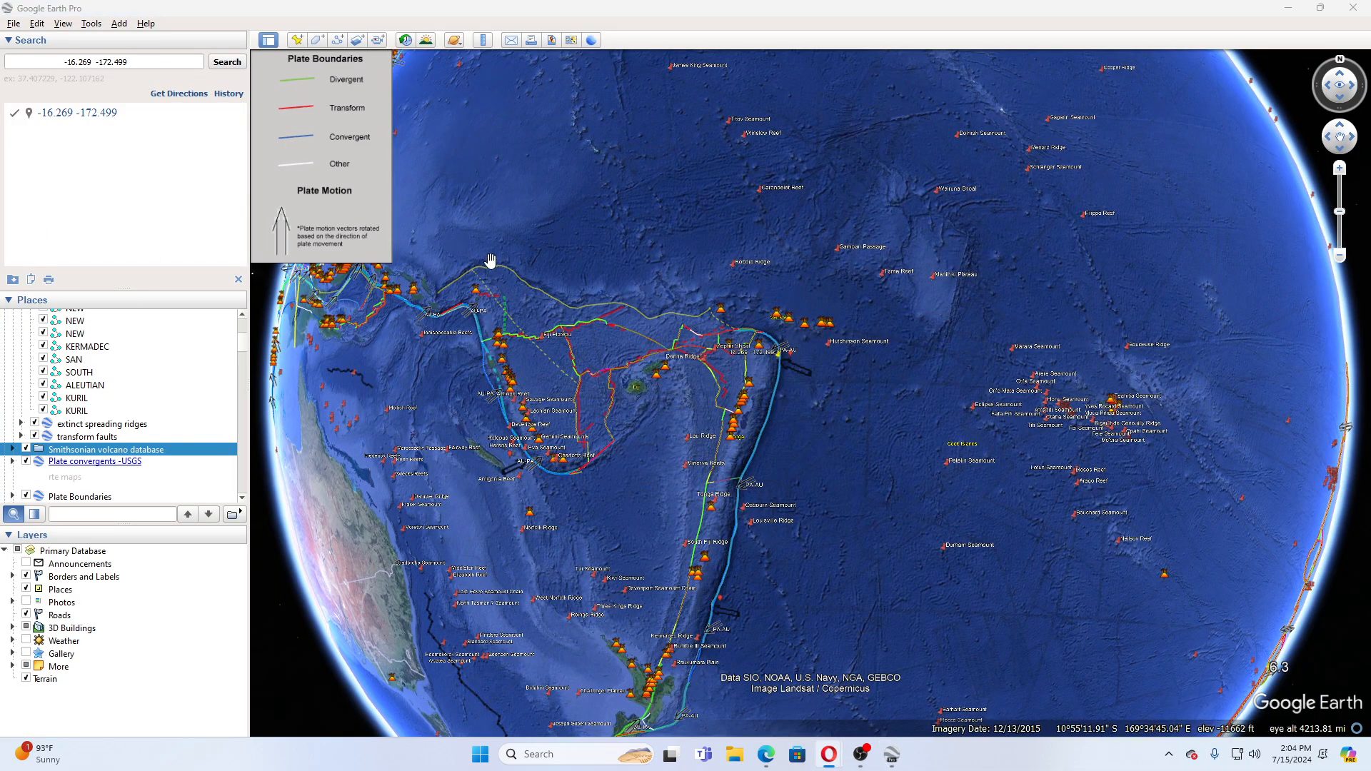
pyautogui.moveTo(490, 260); pyautogui.dragTo(749, 479)
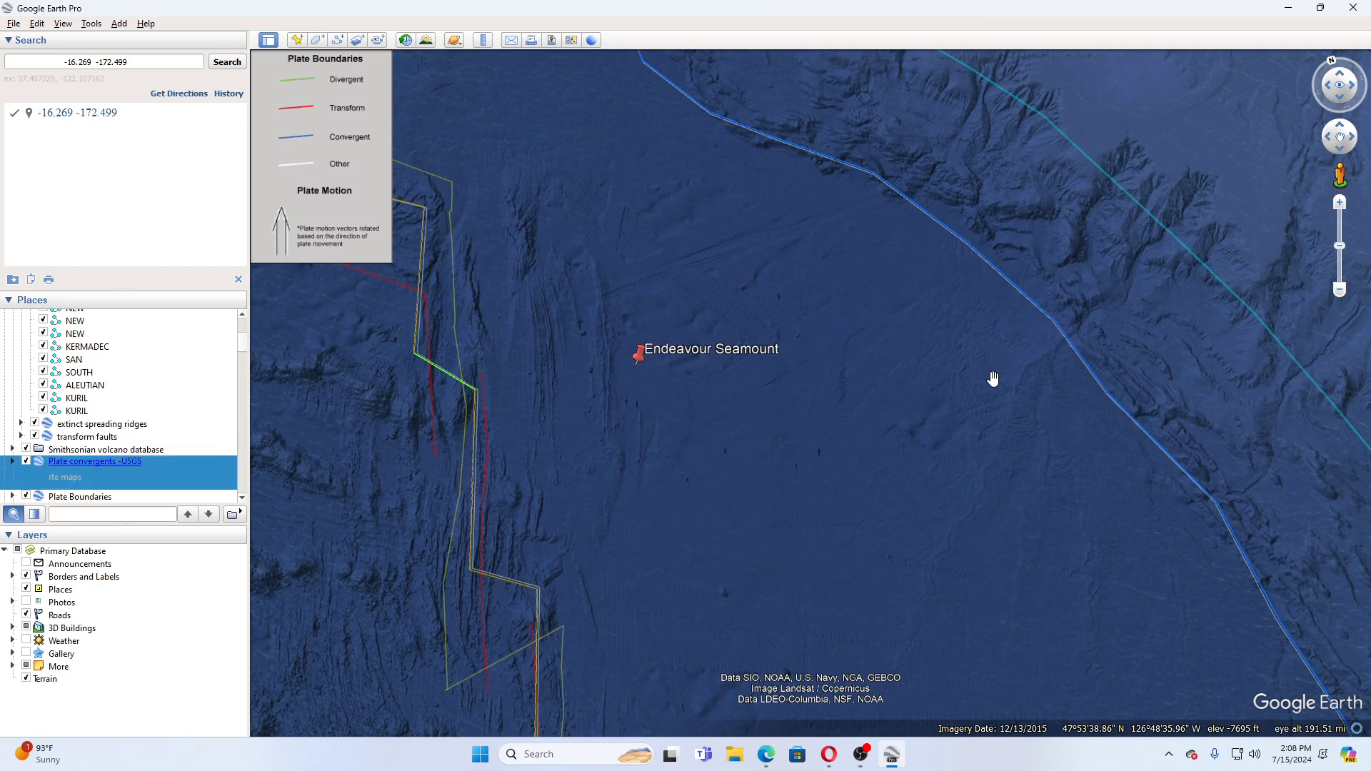
# - Zoom out to show seamounts, plate arrows and boundaries off Vancouver Island and Washington
pyautogui.scroll(-3)
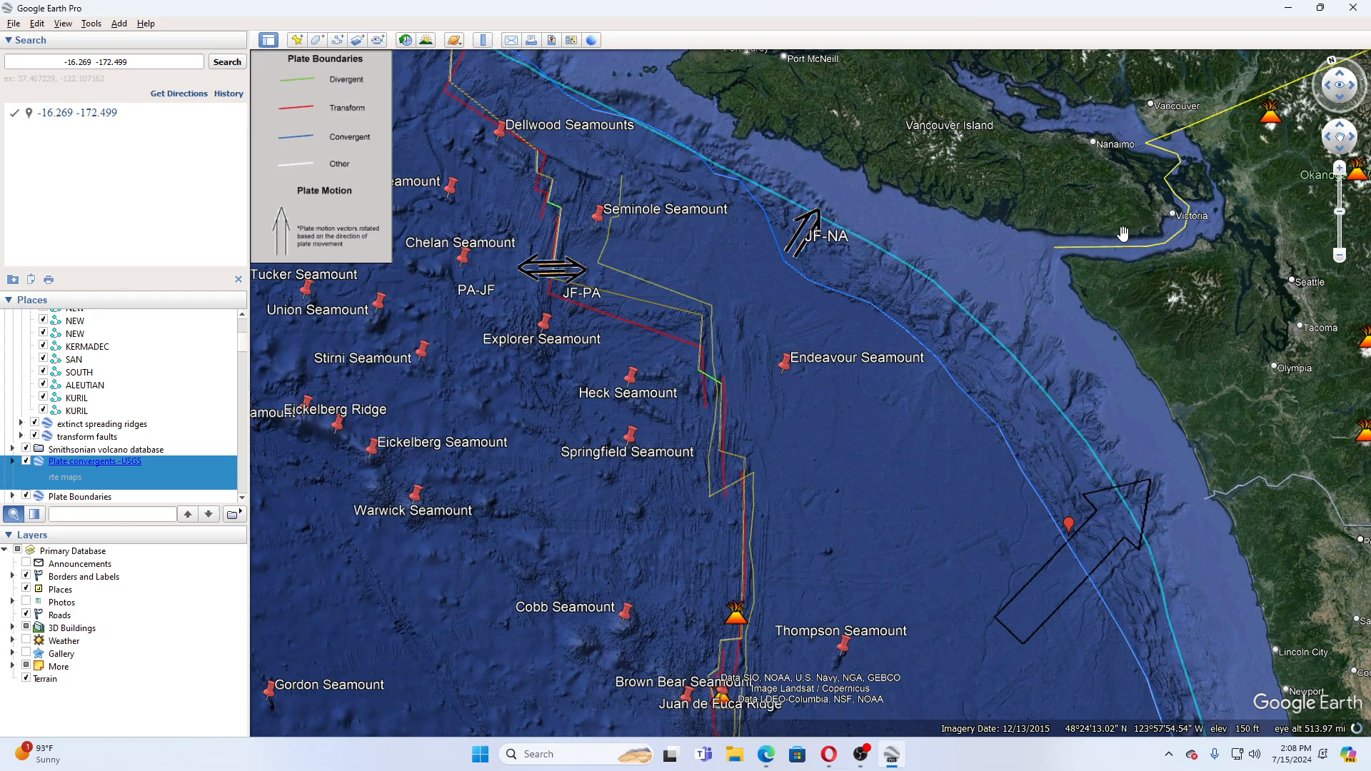
pyautogui.moveTo(842, 365)
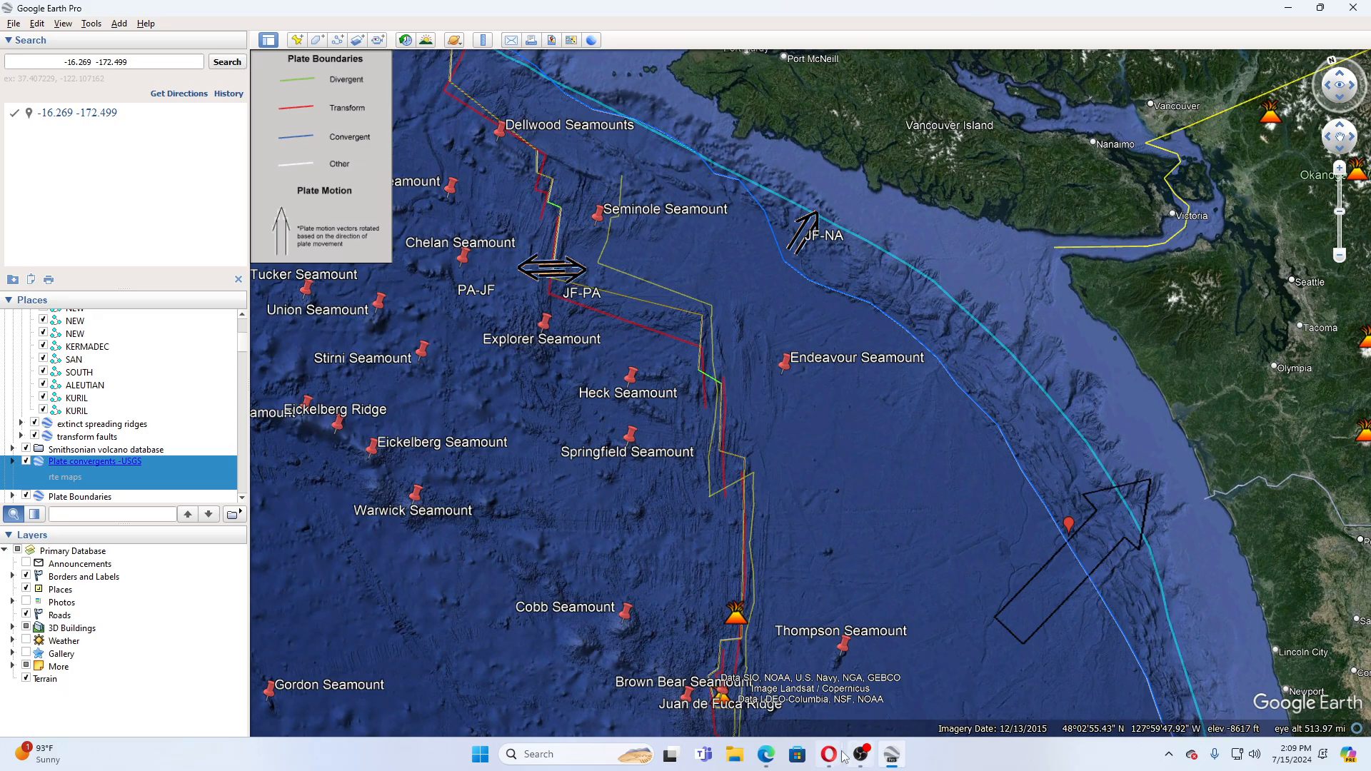
# - Scroll to the bottom of the EMSC earthquake list and go to page 2
pyautogui.click(827, 754)
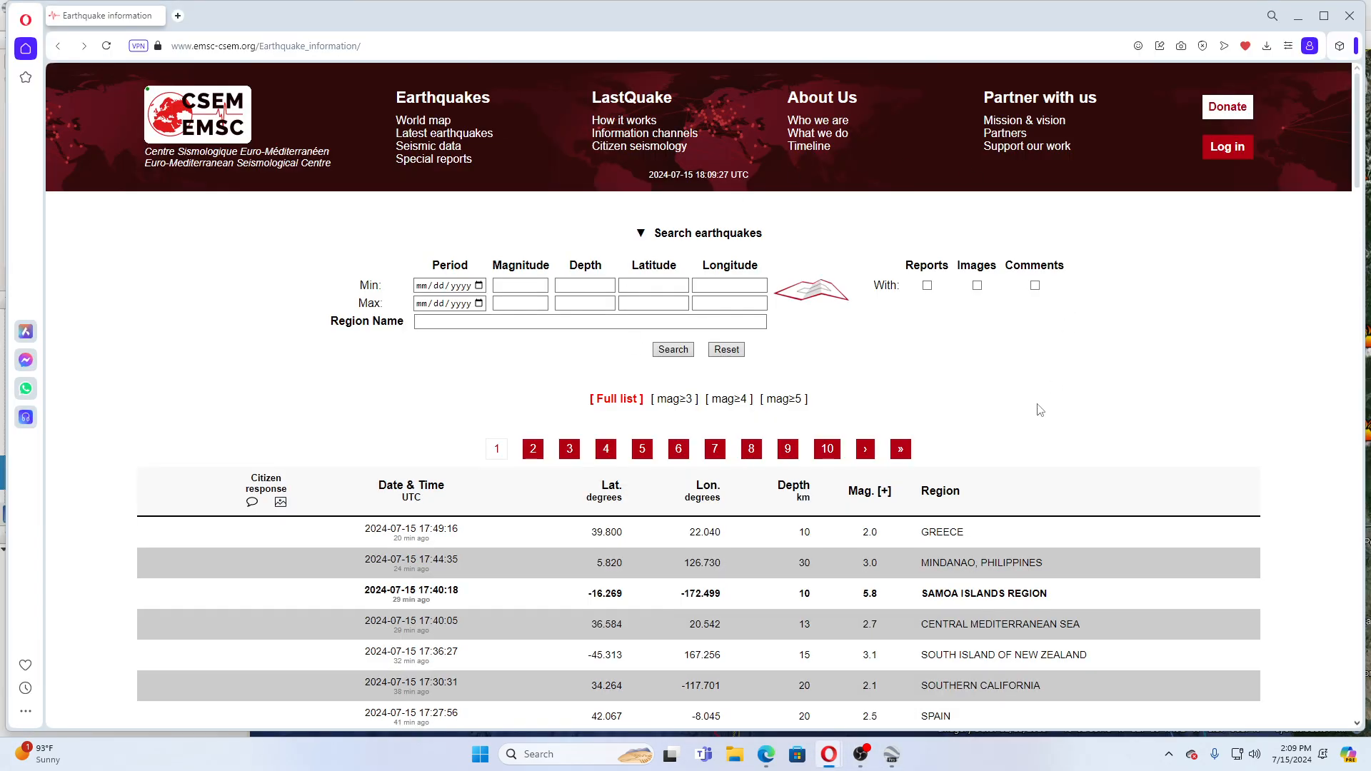
pyautogui.scroll(-3)
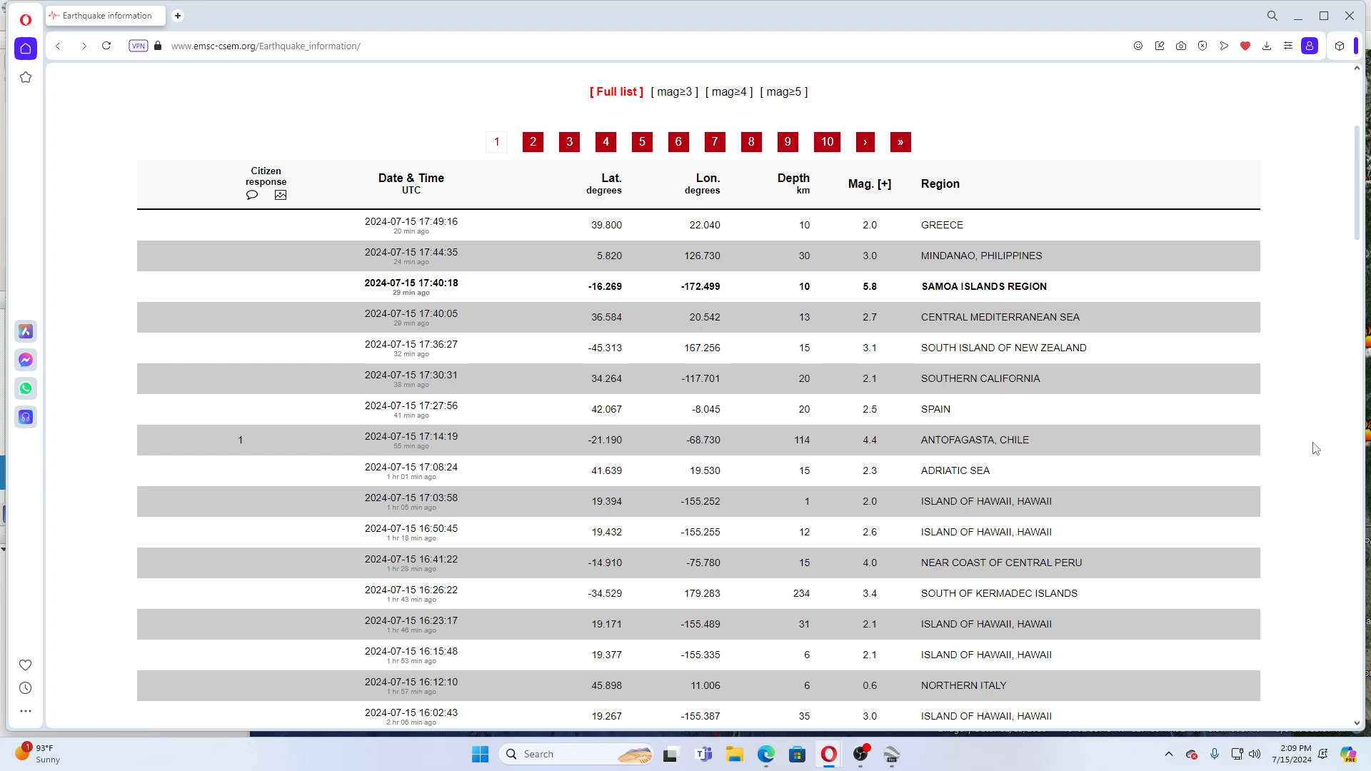
pyautogui.scroll(-3)
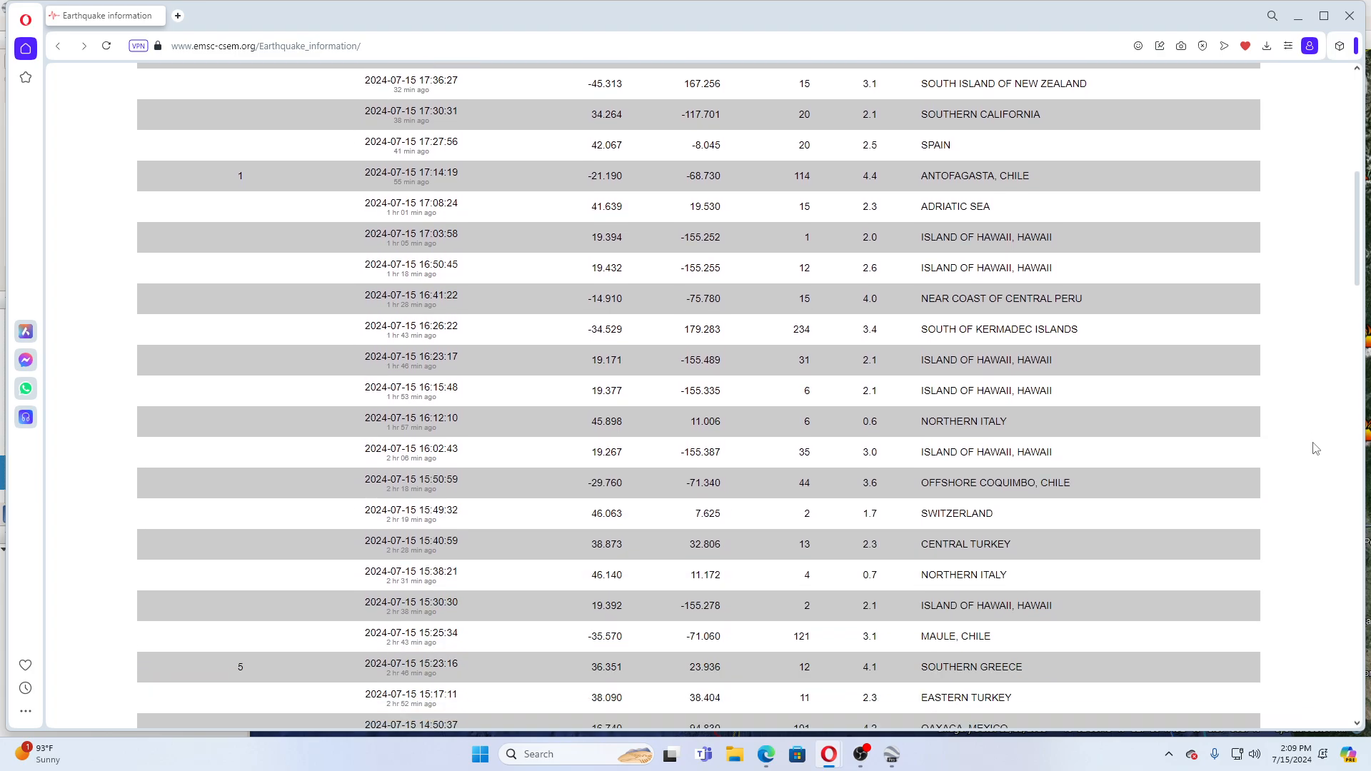
pyautogui.scroll(-3)
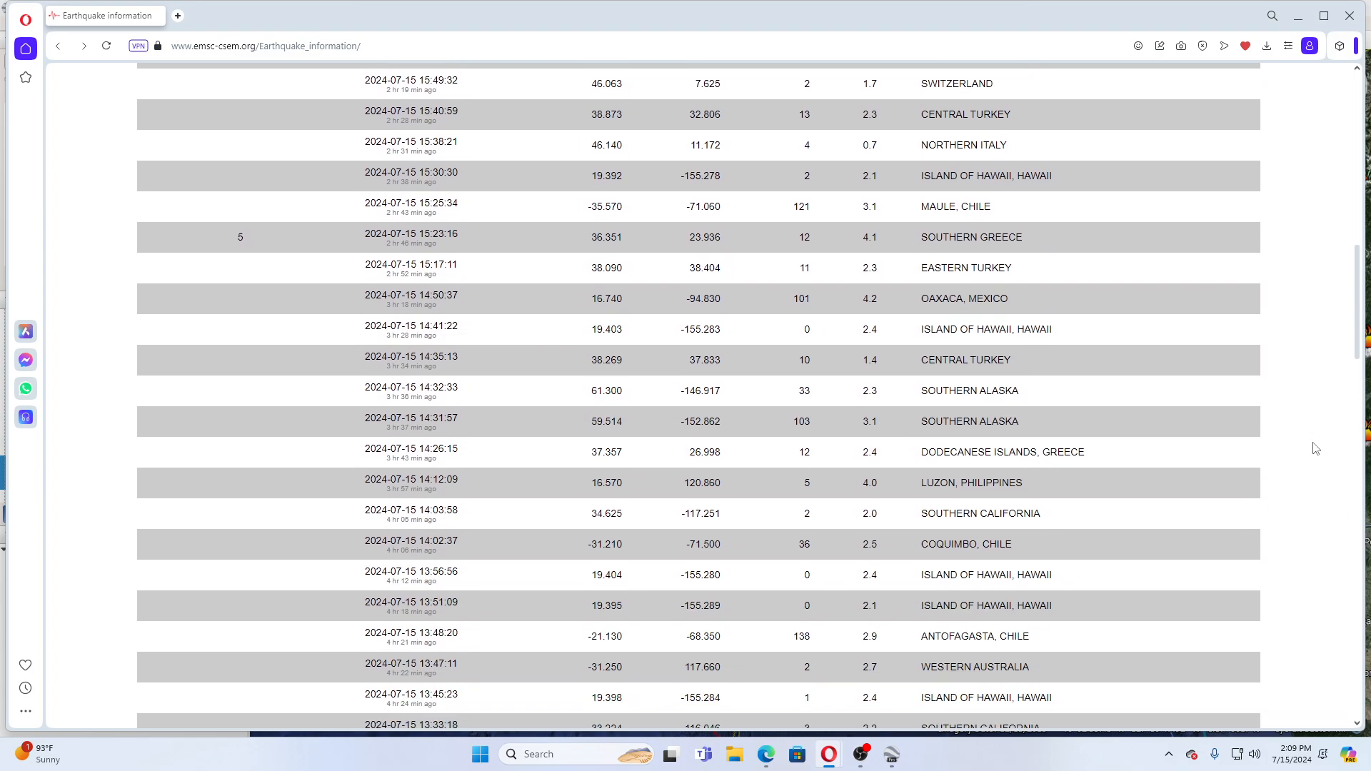
pyautogui.scroll(-3)
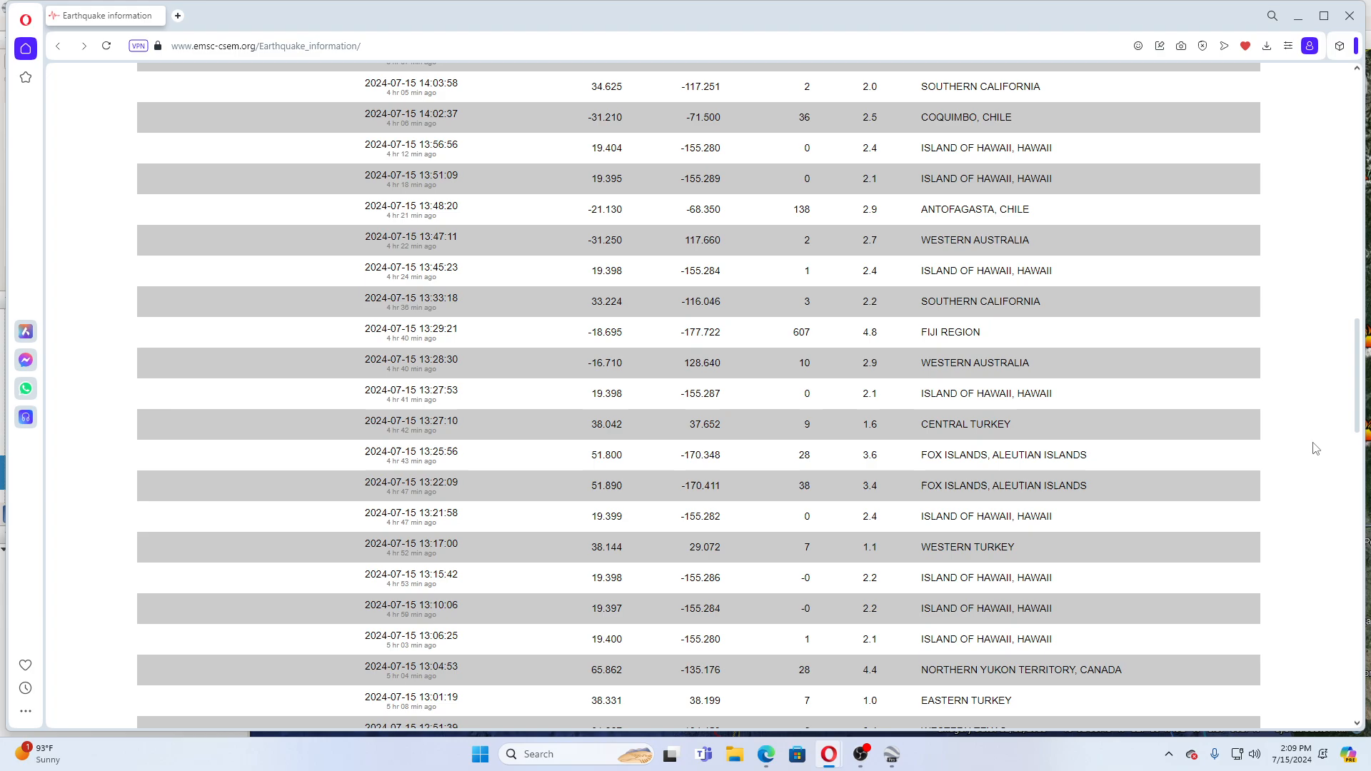
pyautogui.scroll(-3)
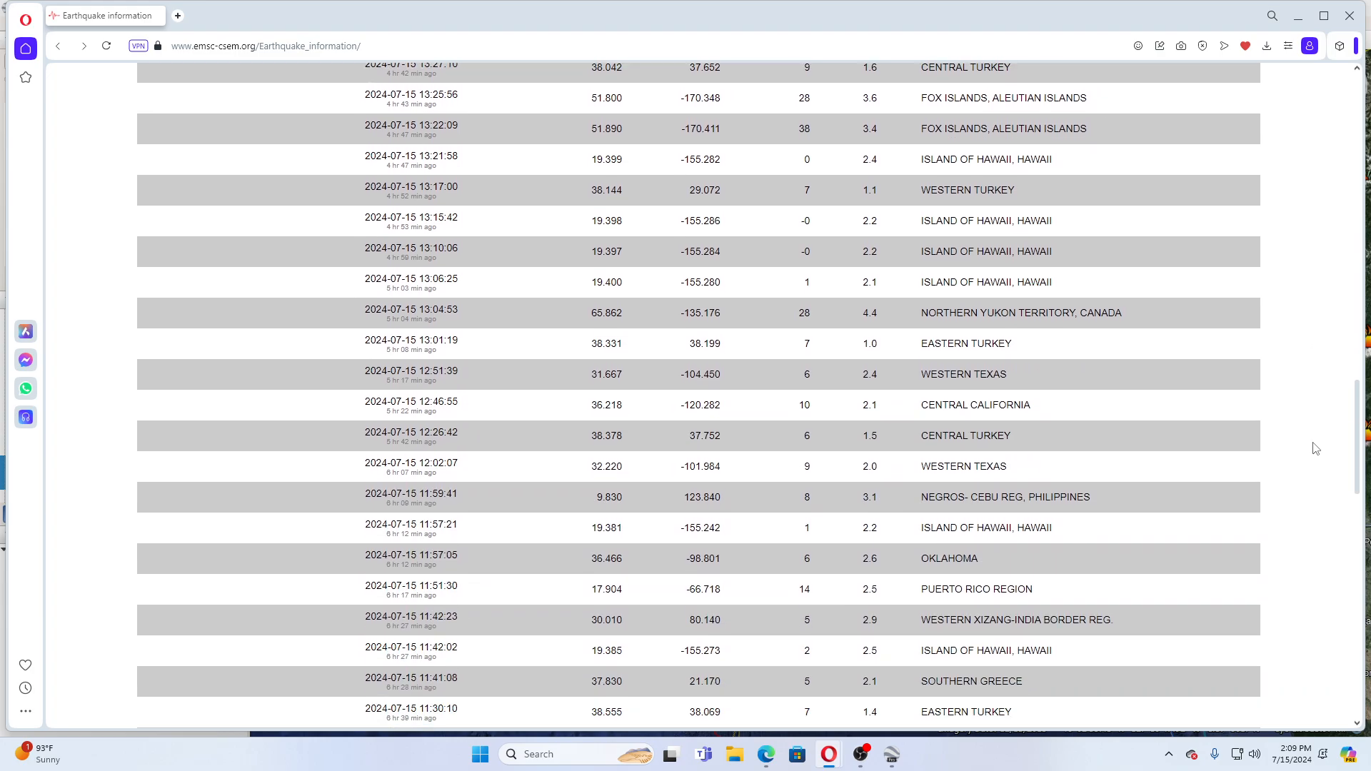
pyautogui.scroll(-3)
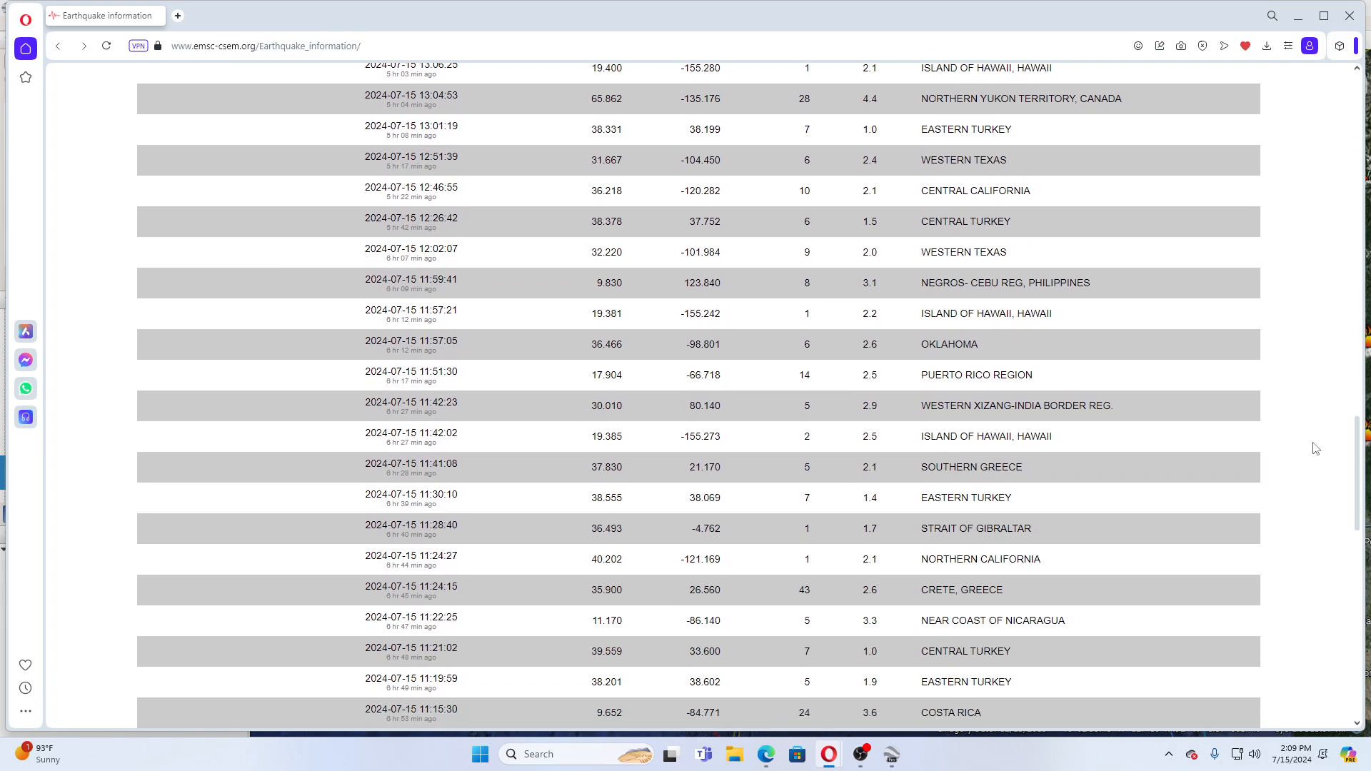
pyautogui.scroll(-3)
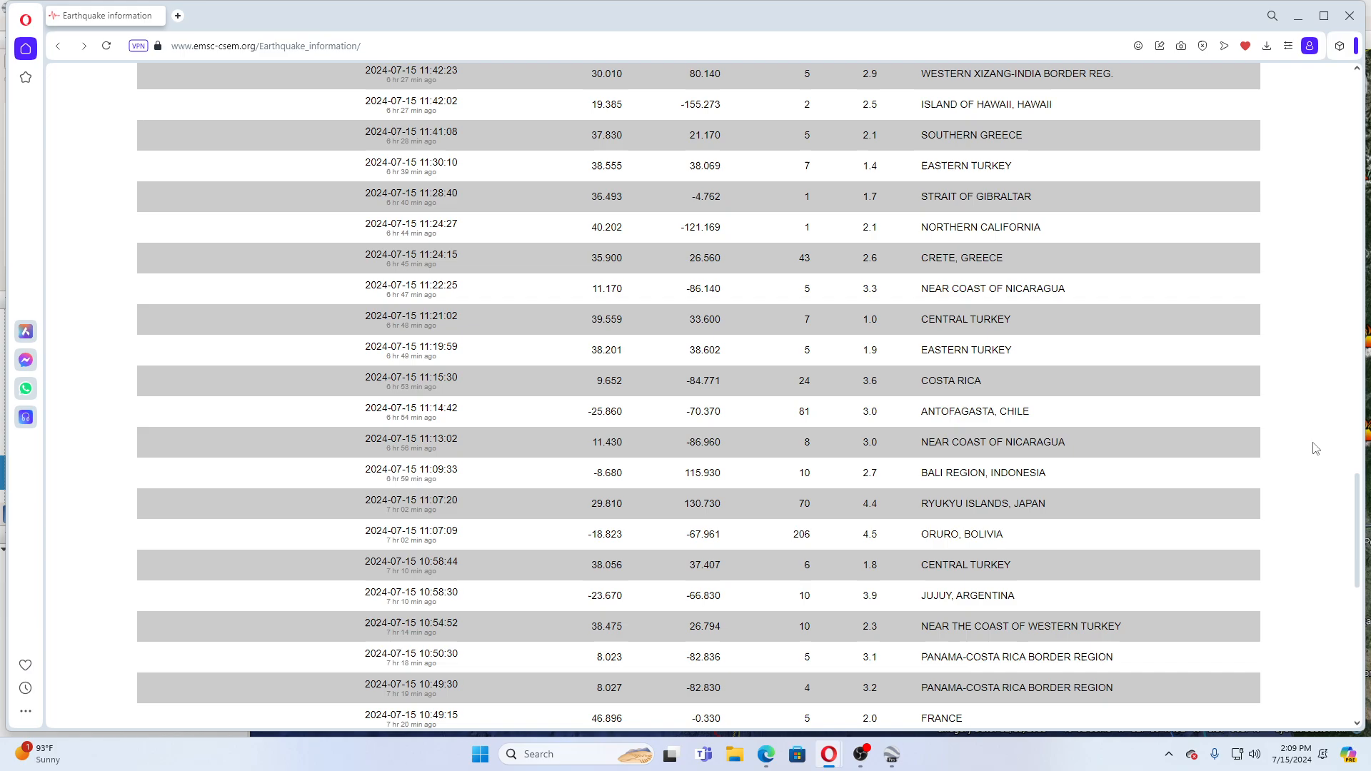
pyautogui.scroll(-3)
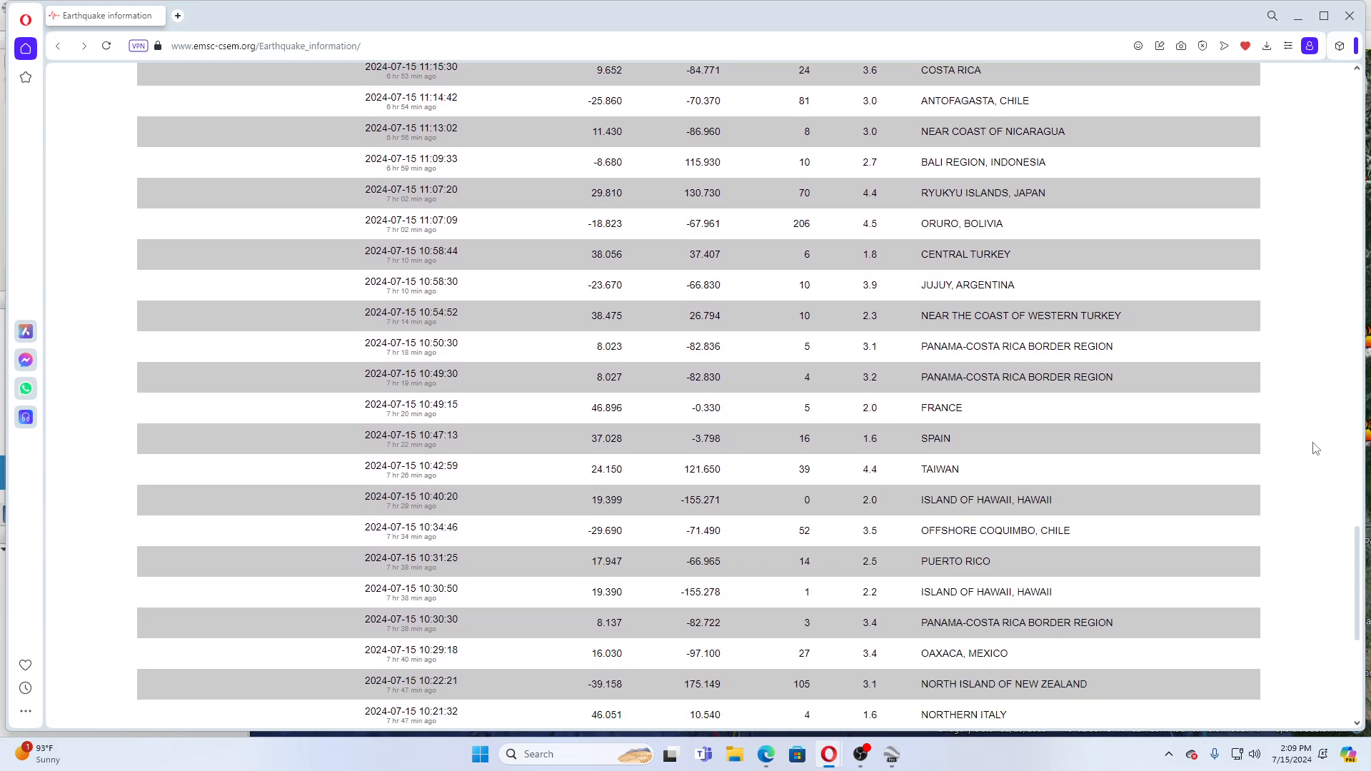
pyautogui.scroll(-3)
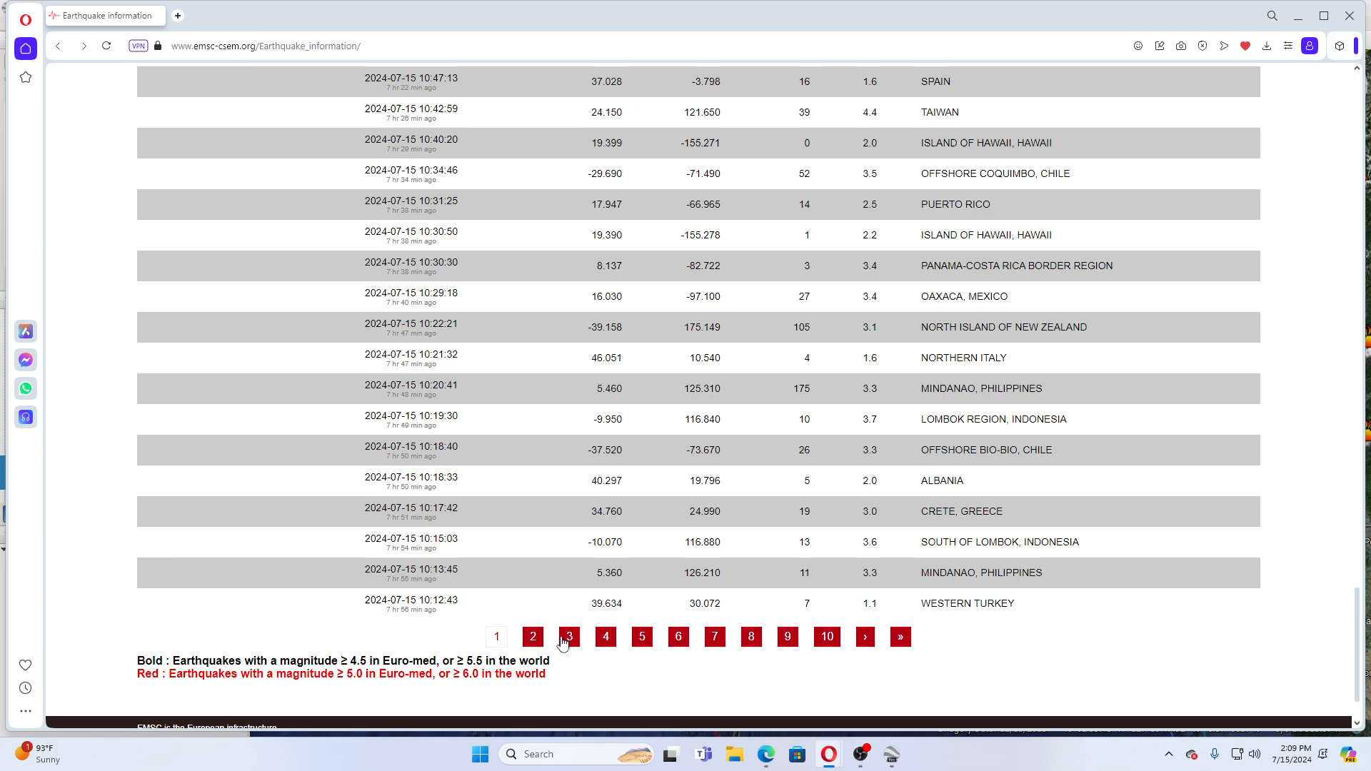
pyautogui.click(533, 637)
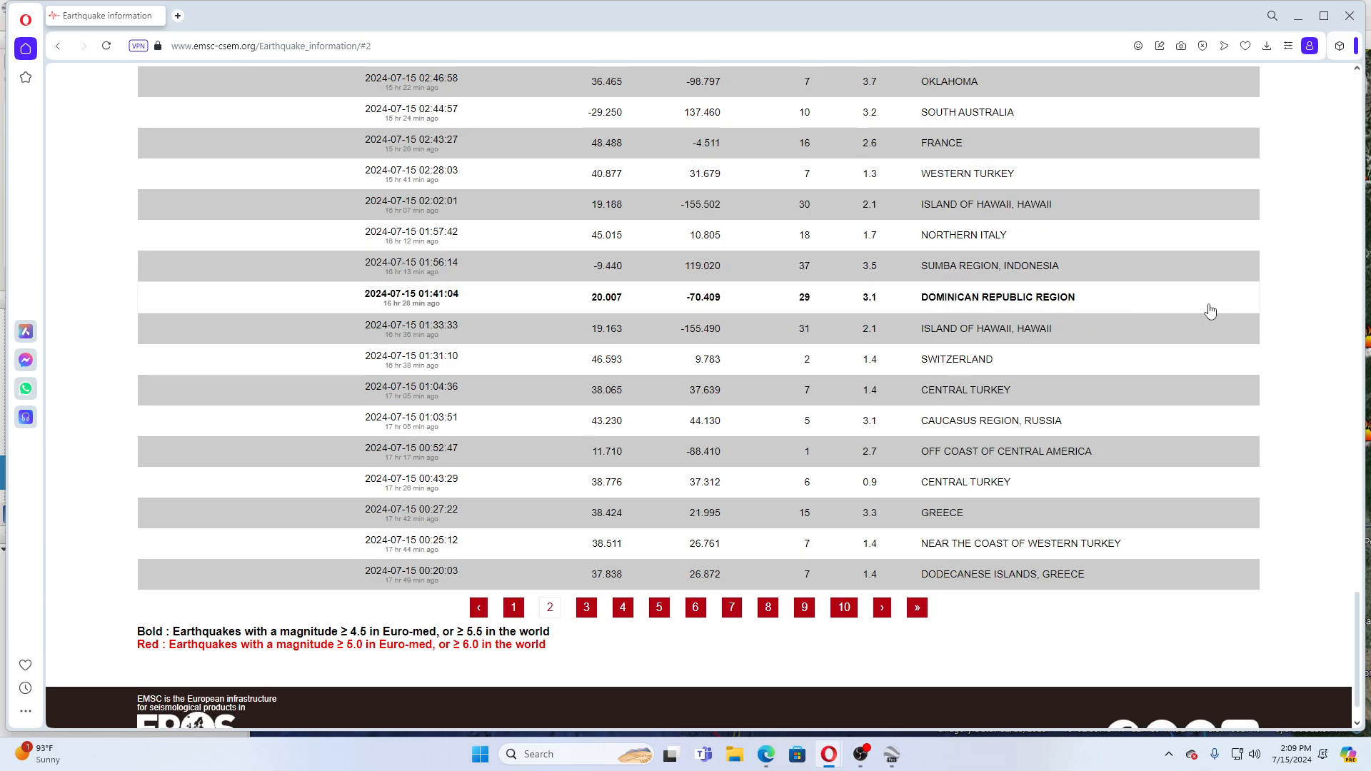
# - Scroll through page 2 of the earthquakes, including the Dominican Republic Region quake
pyautogui.scroll(3)
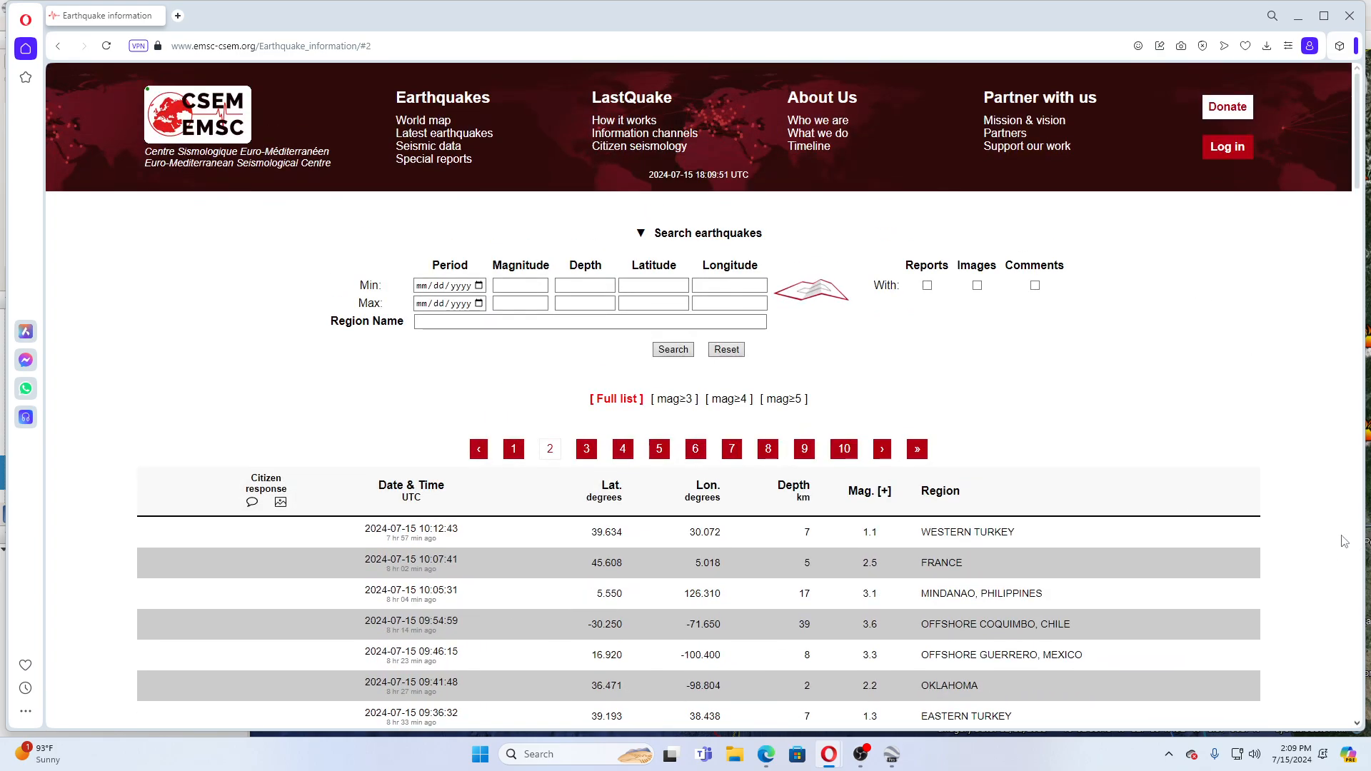
pyautogui.scroll(-3)
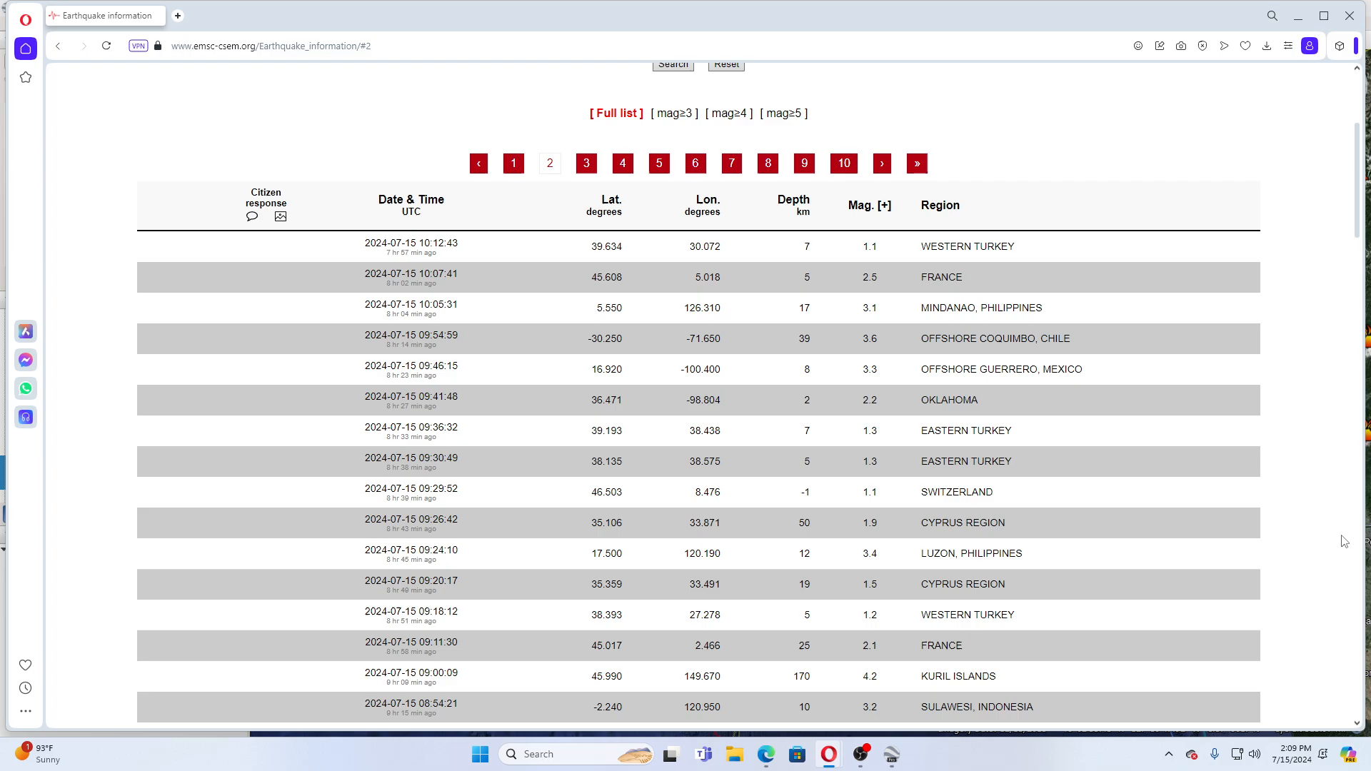
pyautogui.scroll(-3)
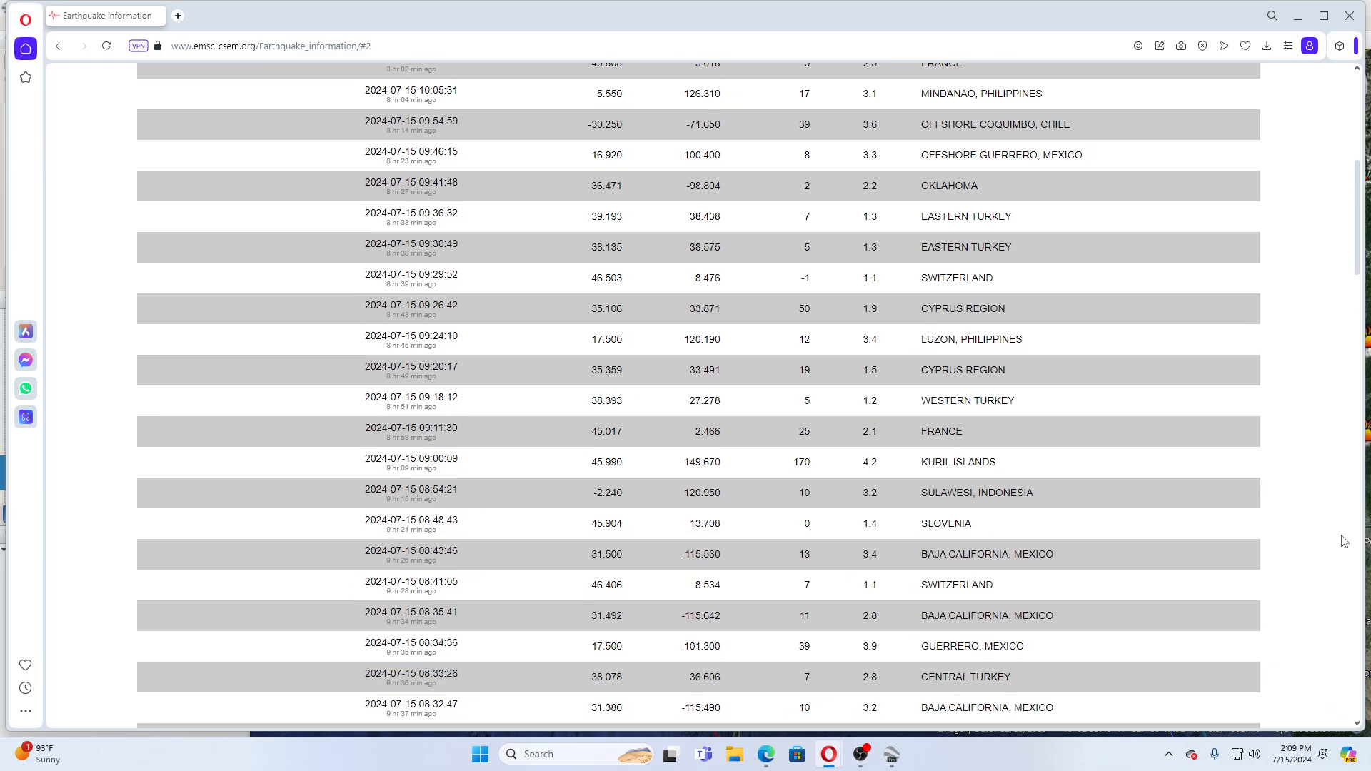
pyautogui.scroll(-3)
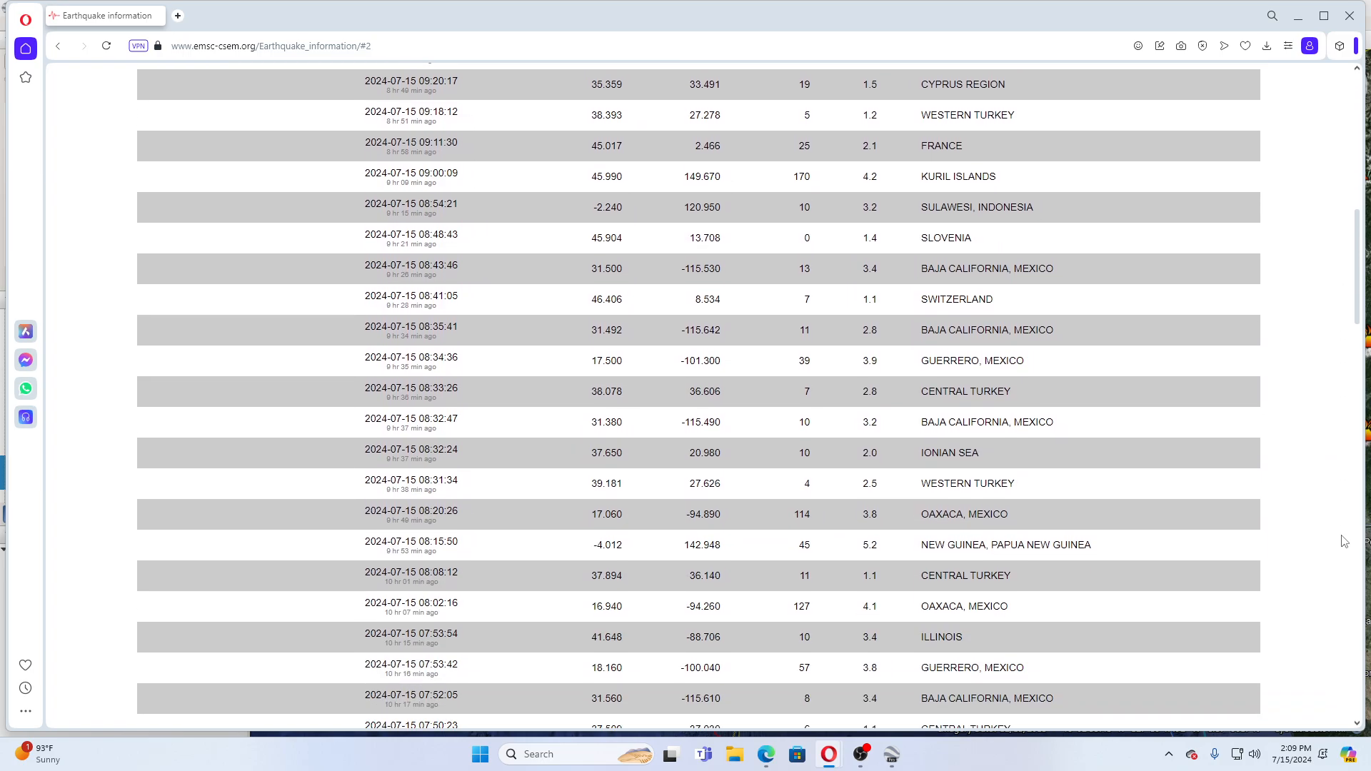
pyautogui.scroll(-3)
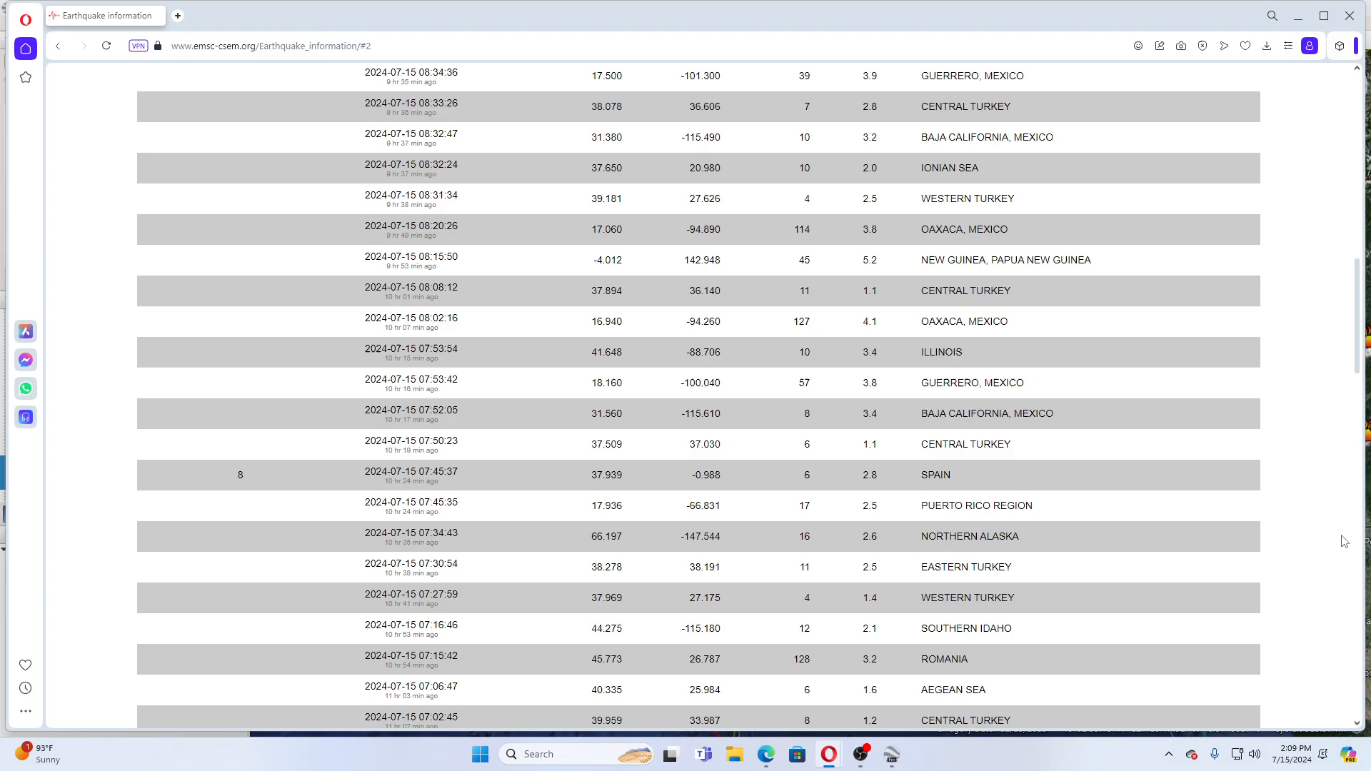
pyautogui.scroll(-3)
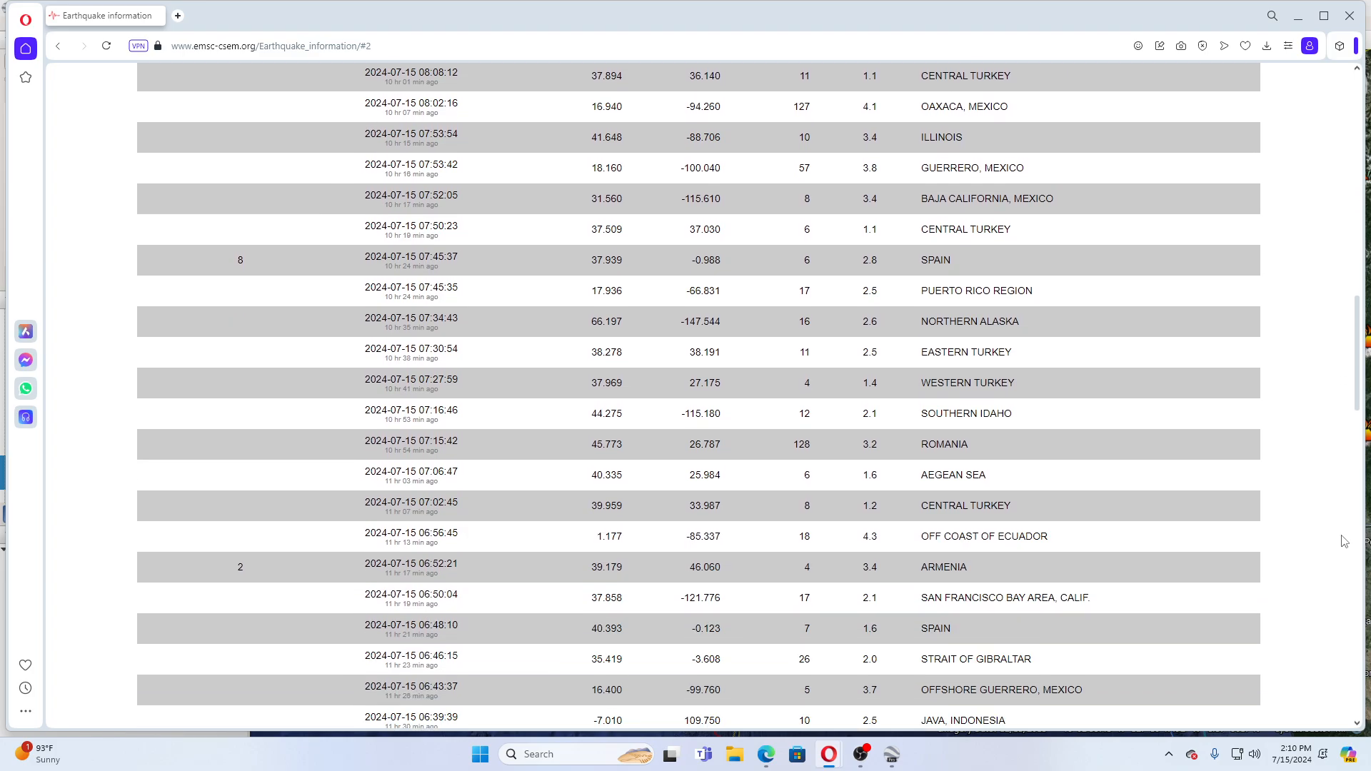
pyautogui.scroll(-3)
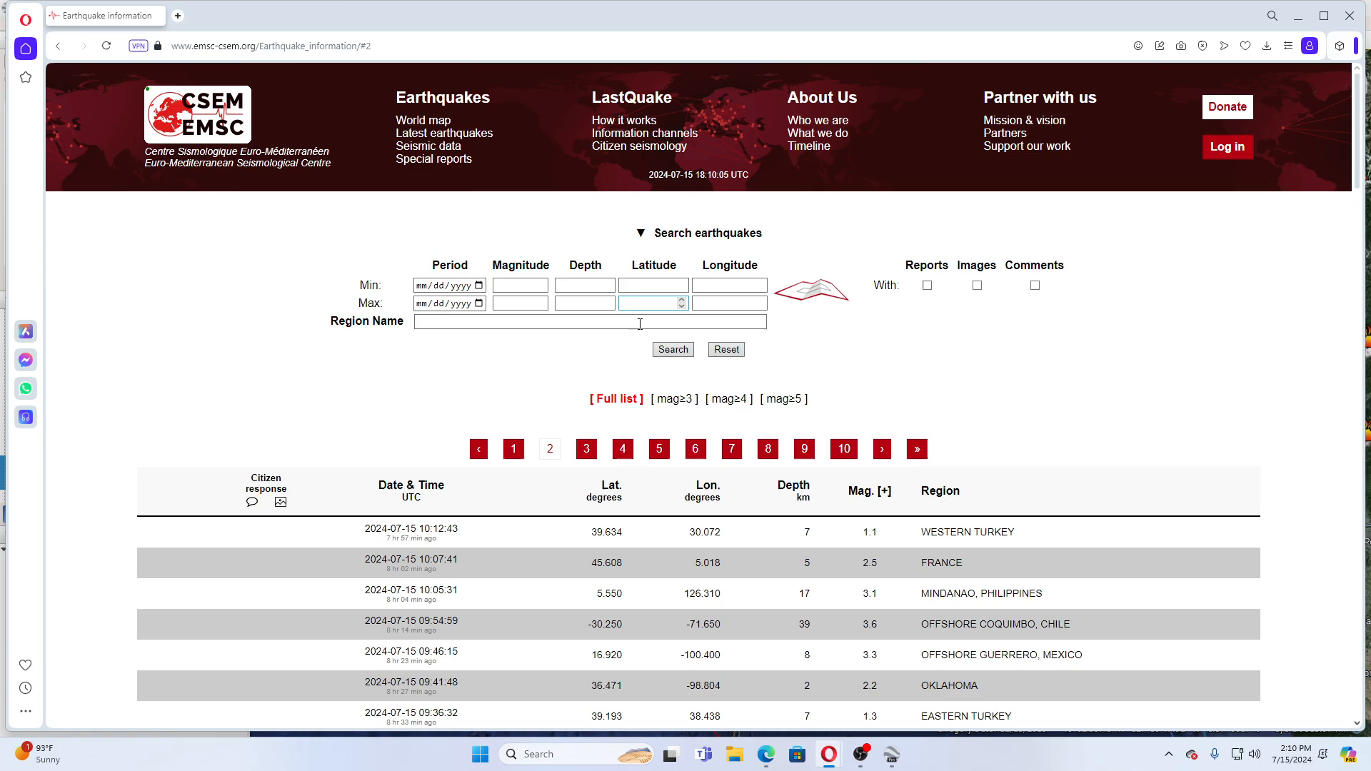
# - Return to page 1 and open a new tab for the weather.gov site
pyautogui.click(515, 448)
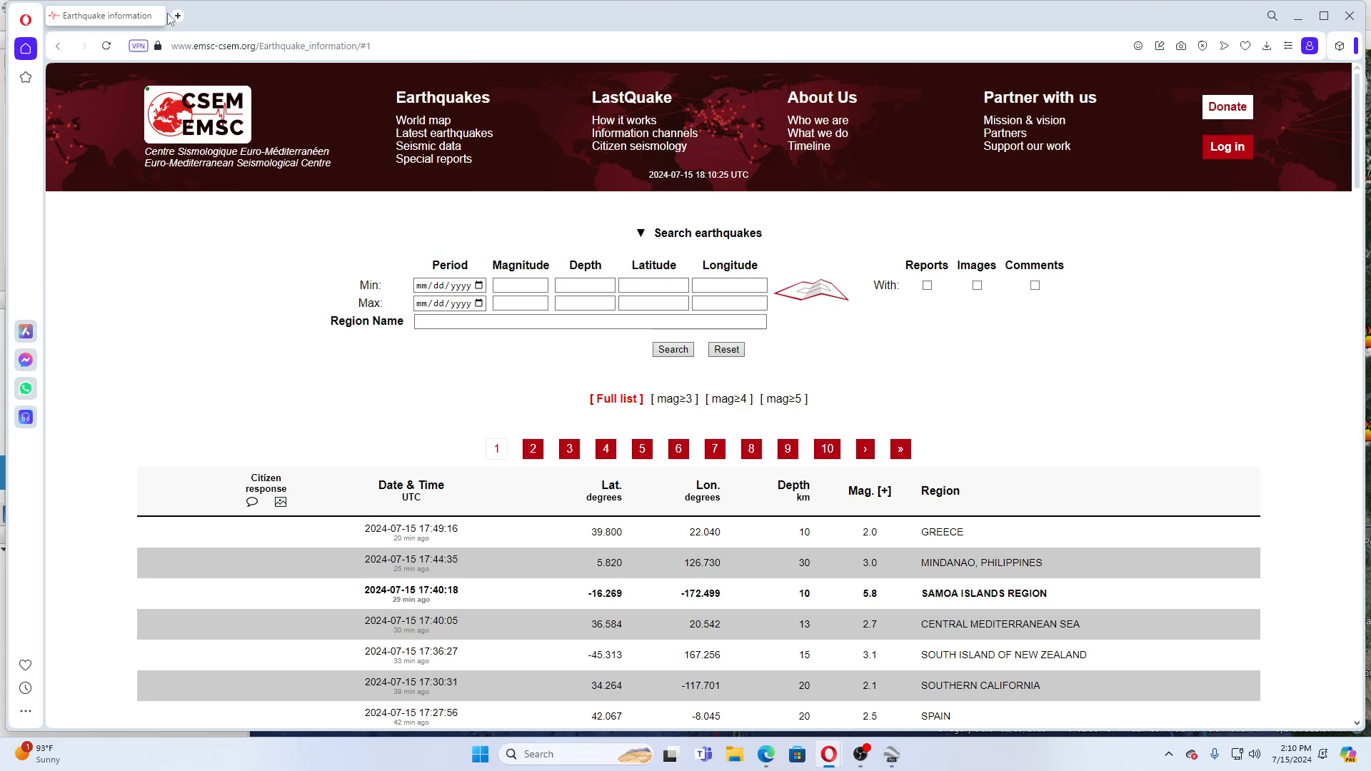
pyautogui.click(176, 15)
pyautogui.write('www.weather.gov')
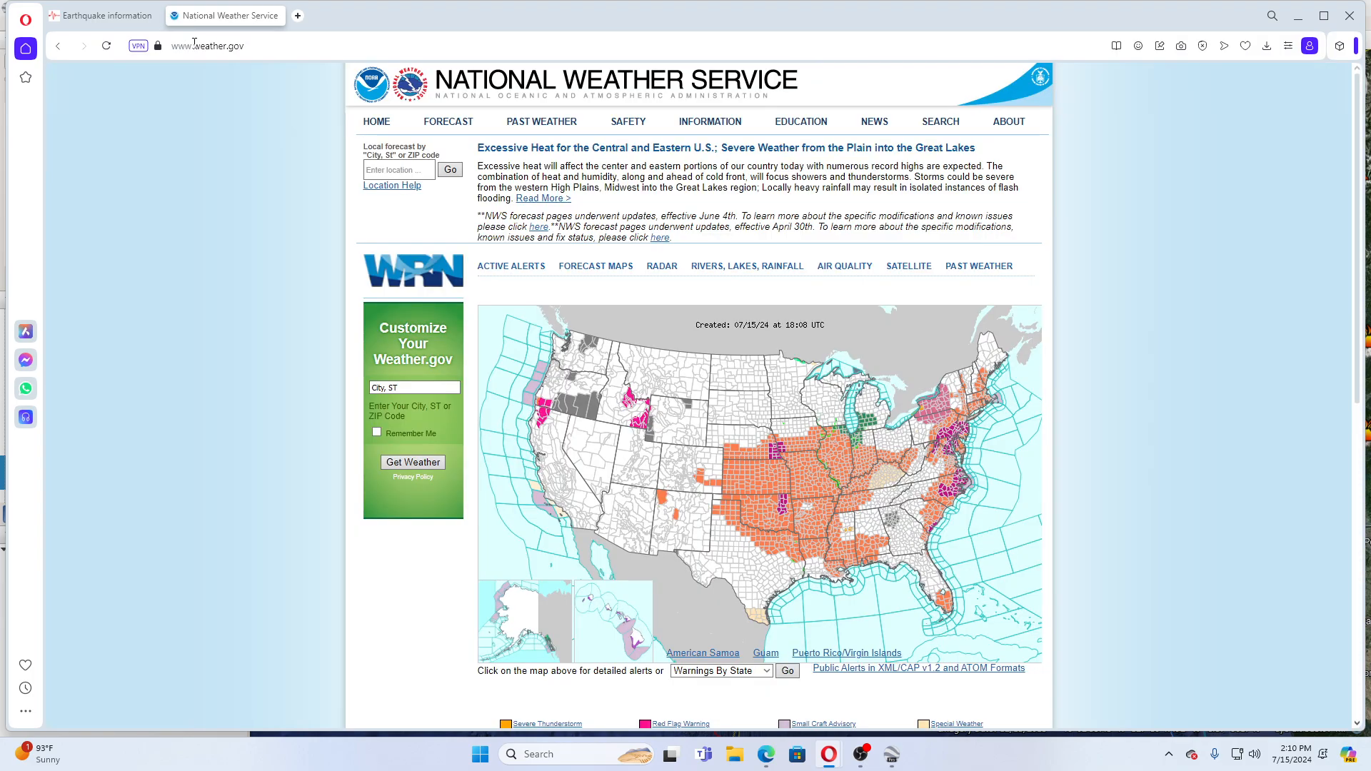
pyautogui.click(448, 121)
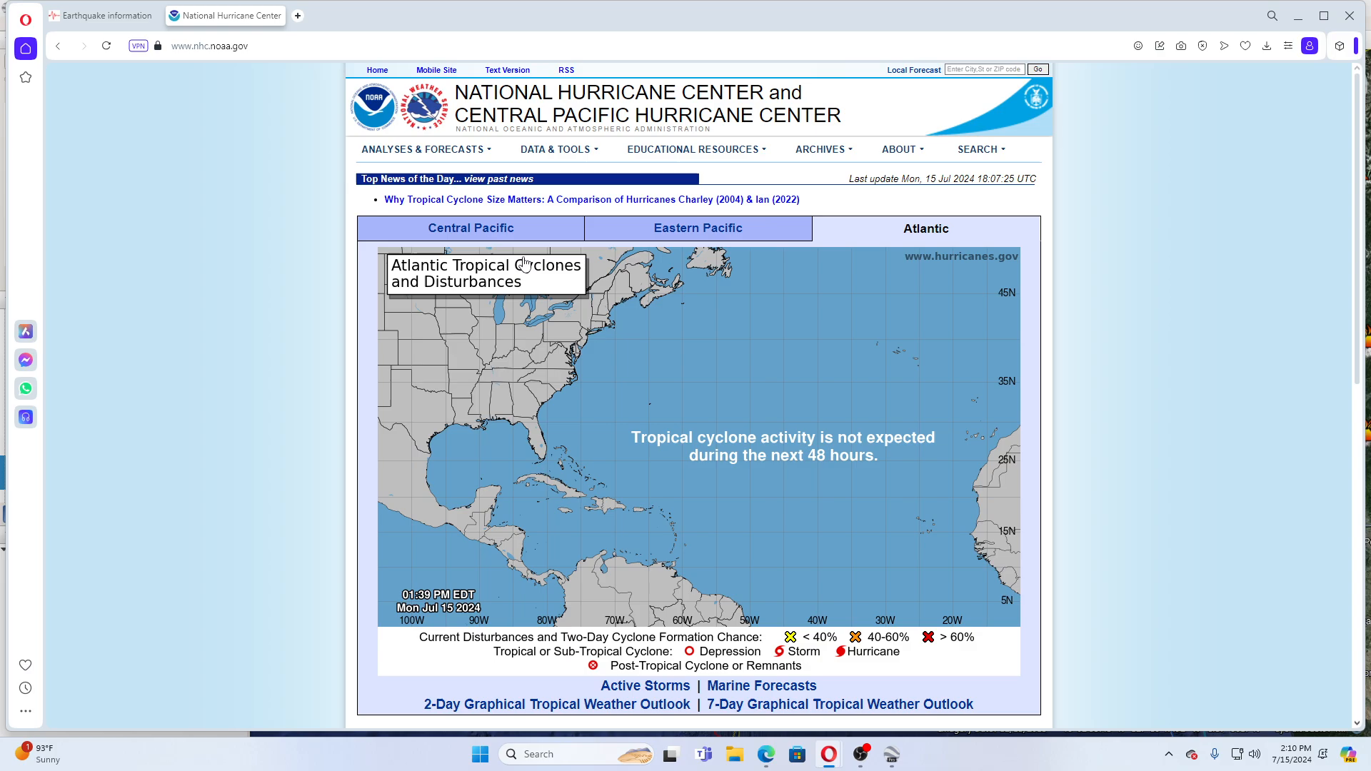
pyautogui.moveTo(794, 535)
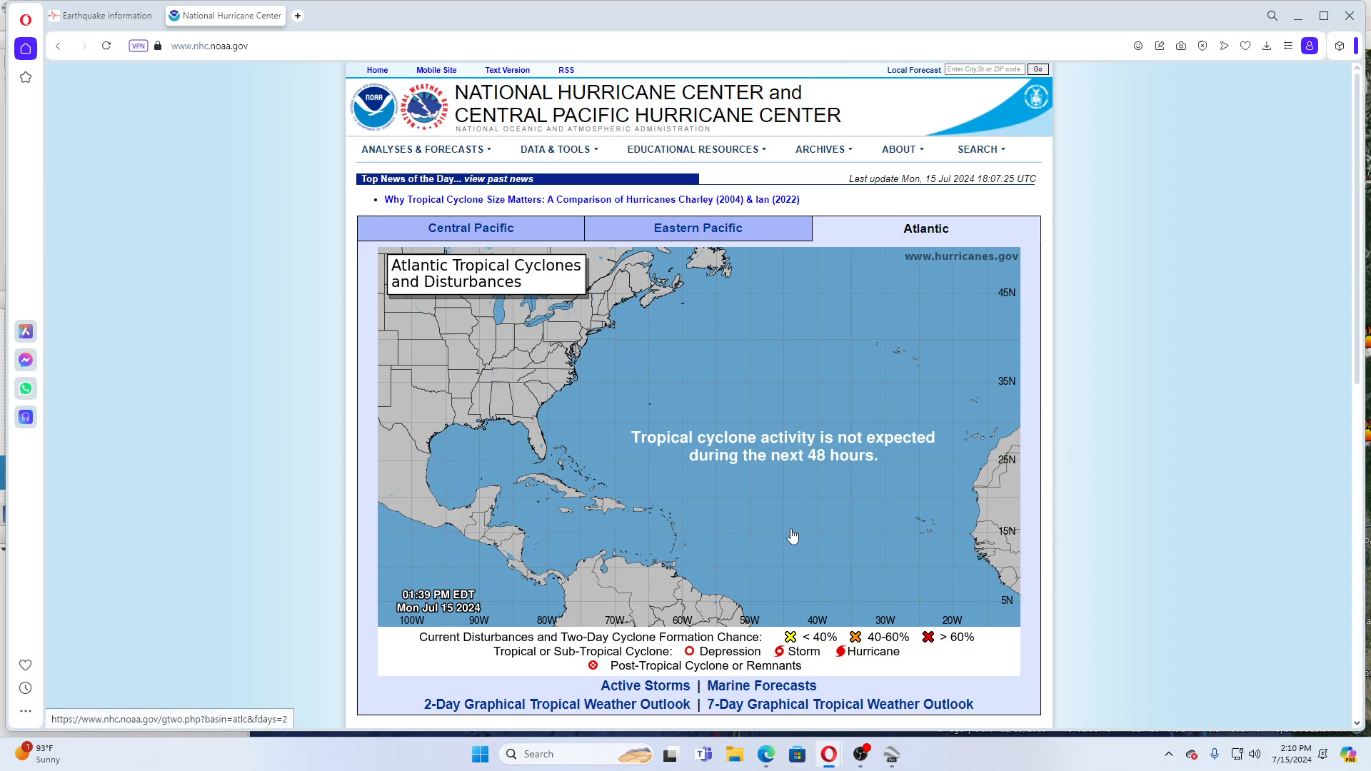
# - Show the Eastern Pacific outlook map with its 30% formation-chance disturbance
pyautogui.click(697, 228)
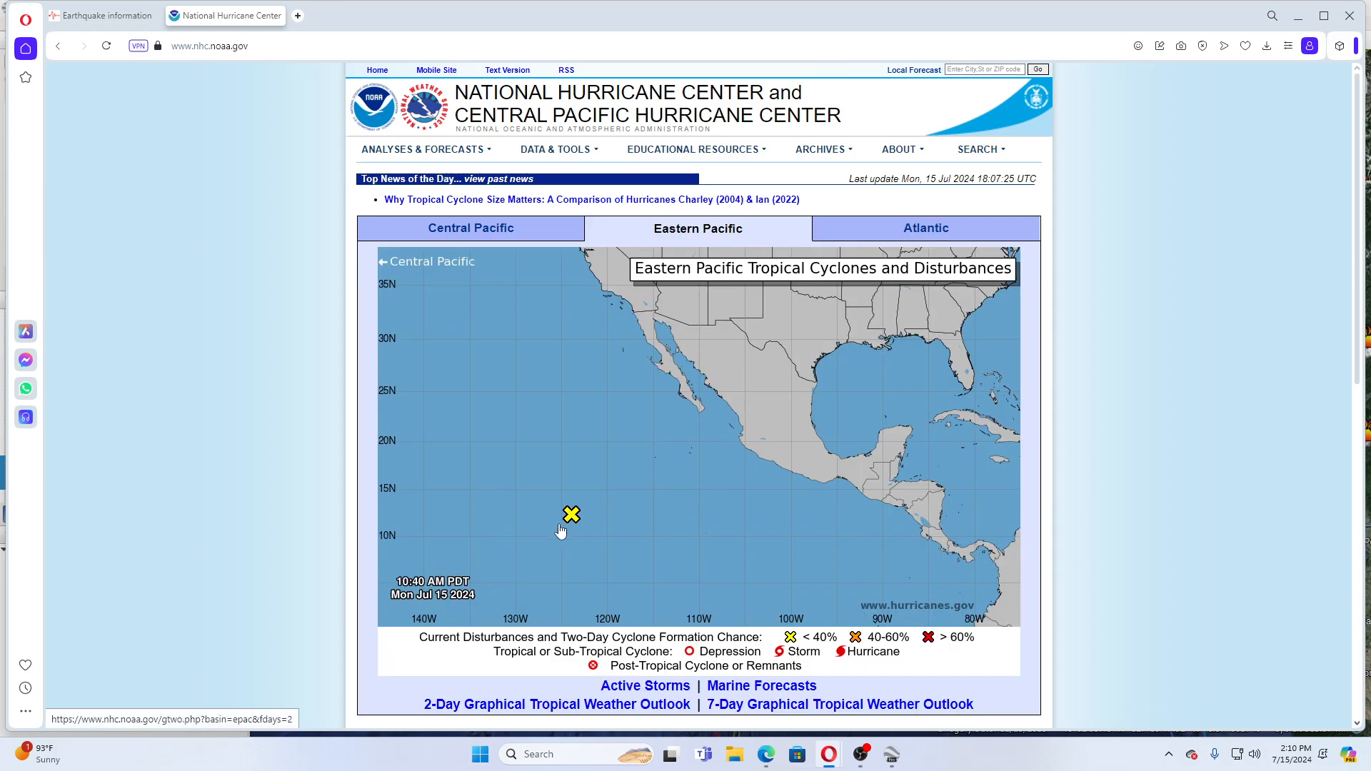
pyautogui.moveTo(570, 513)
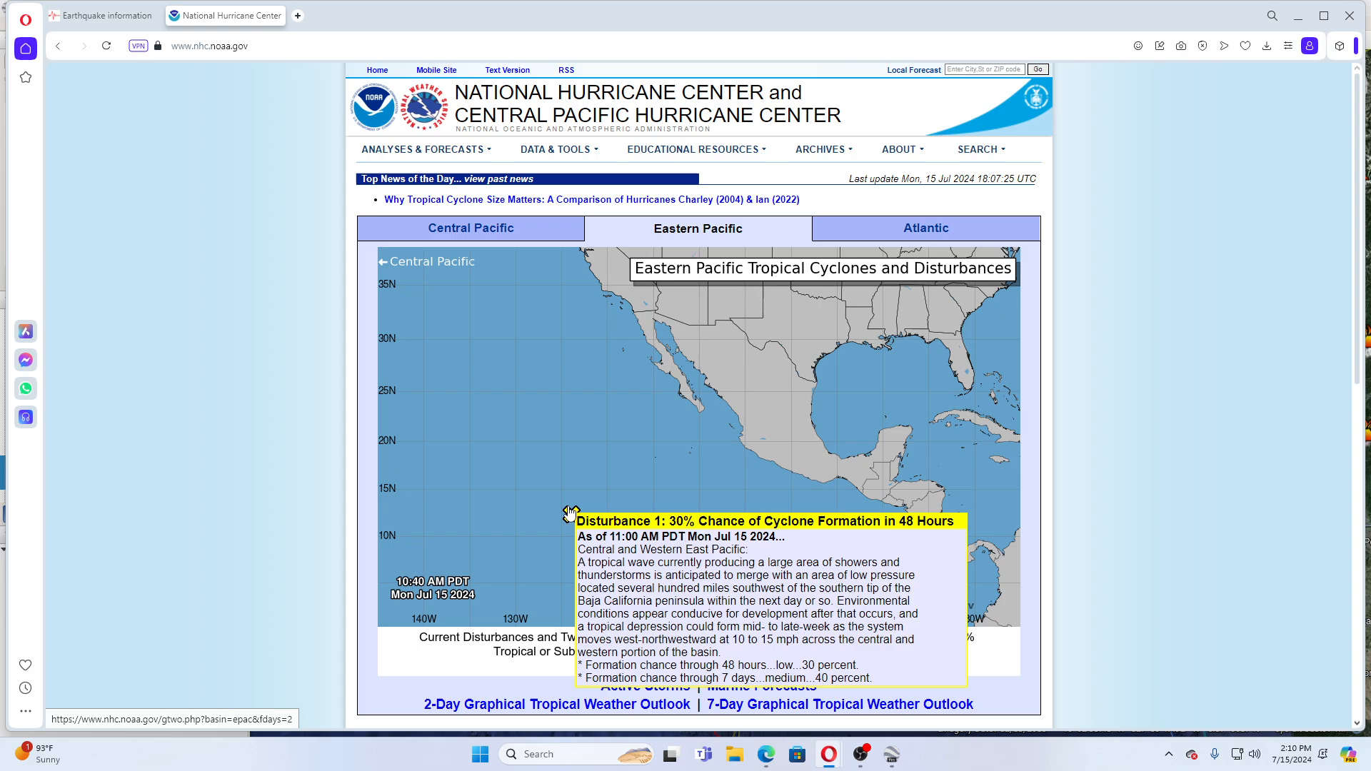
pyautogui.moveTo(488, 430)
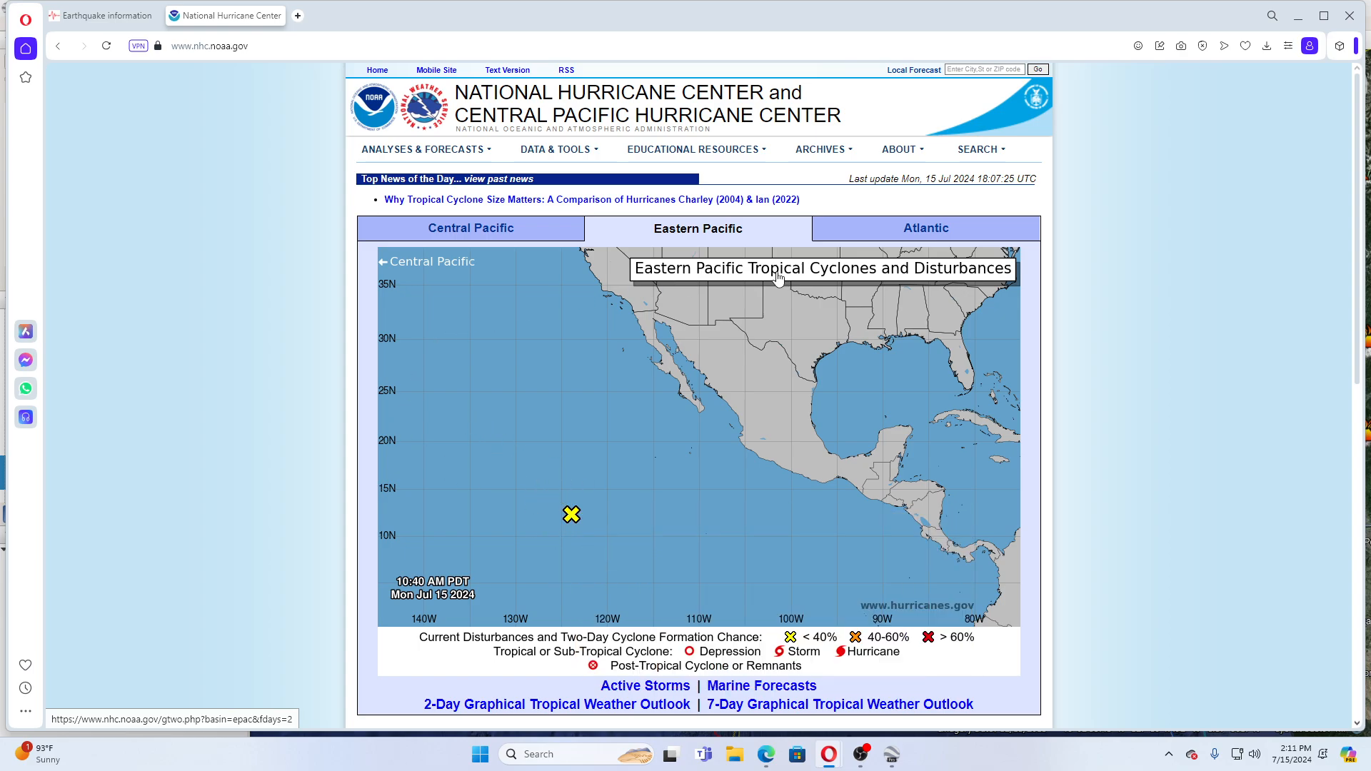
pyautogui.moveTo(590, 467)
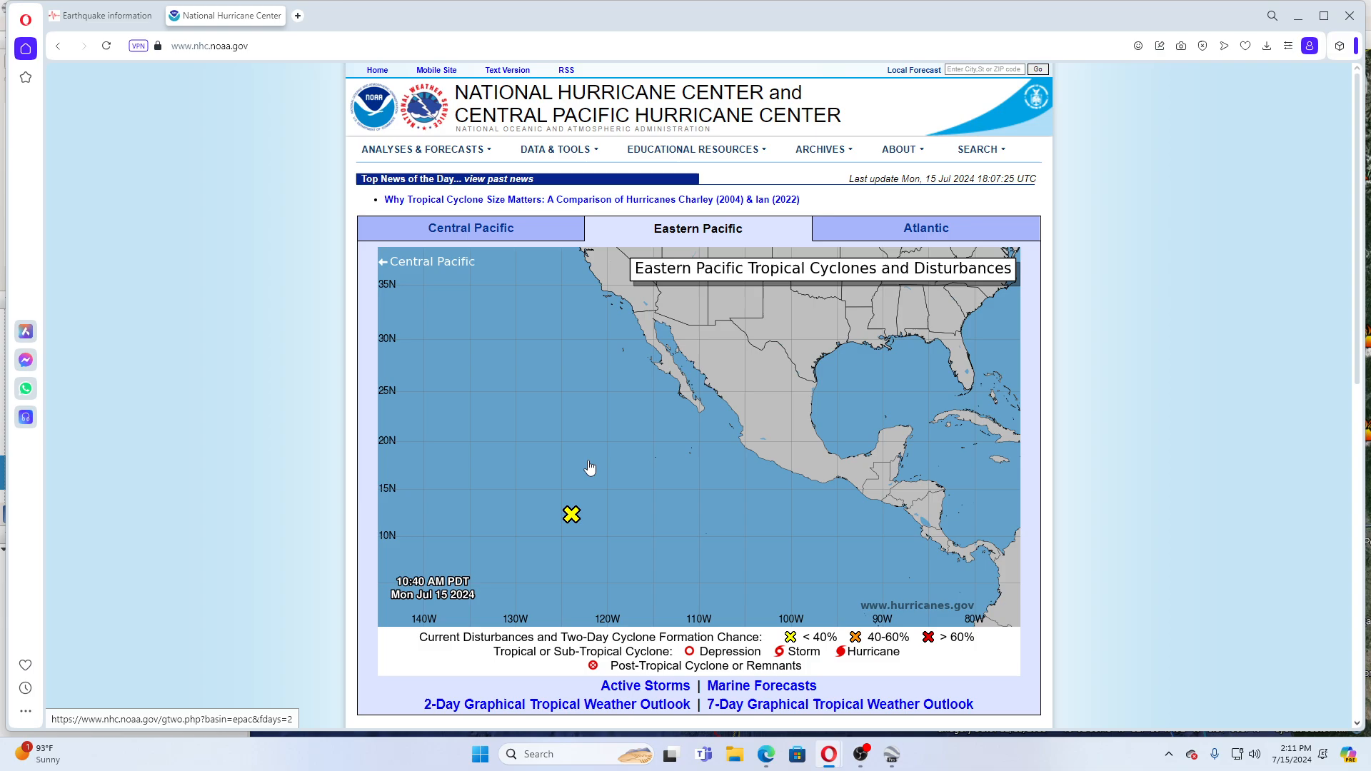
pyautogui.moveTo(436, 412)
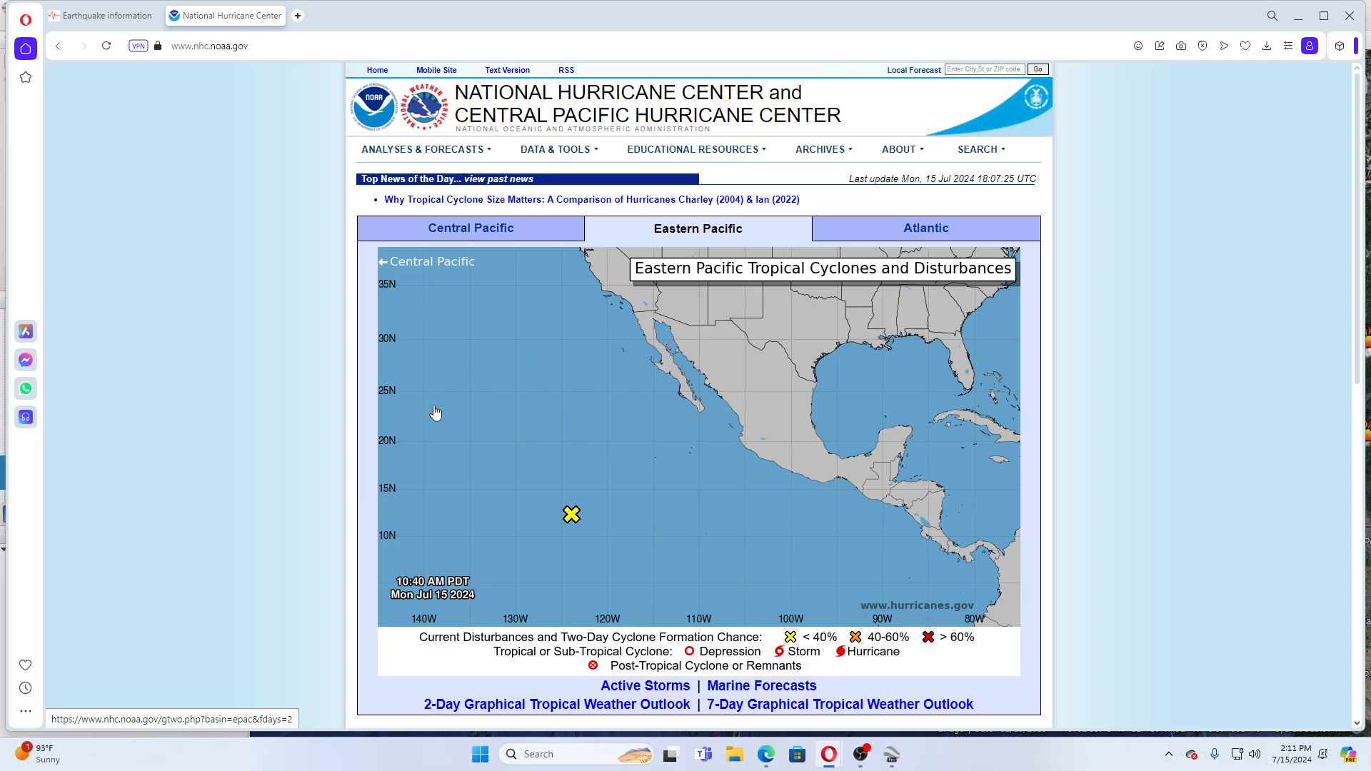